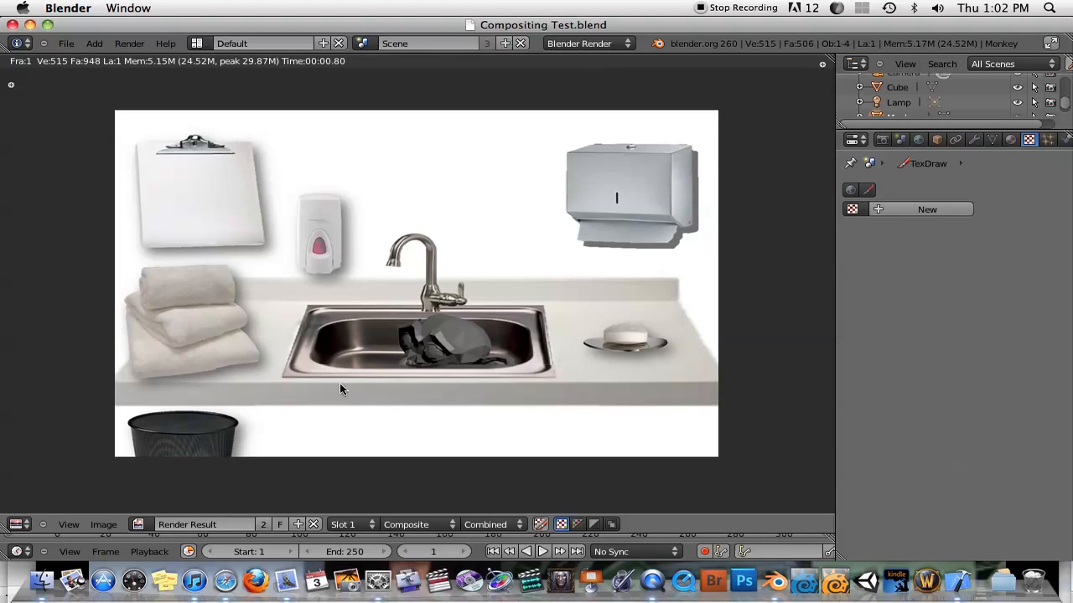
{"action": "mouse_move", "coordinate": [439, 332]}
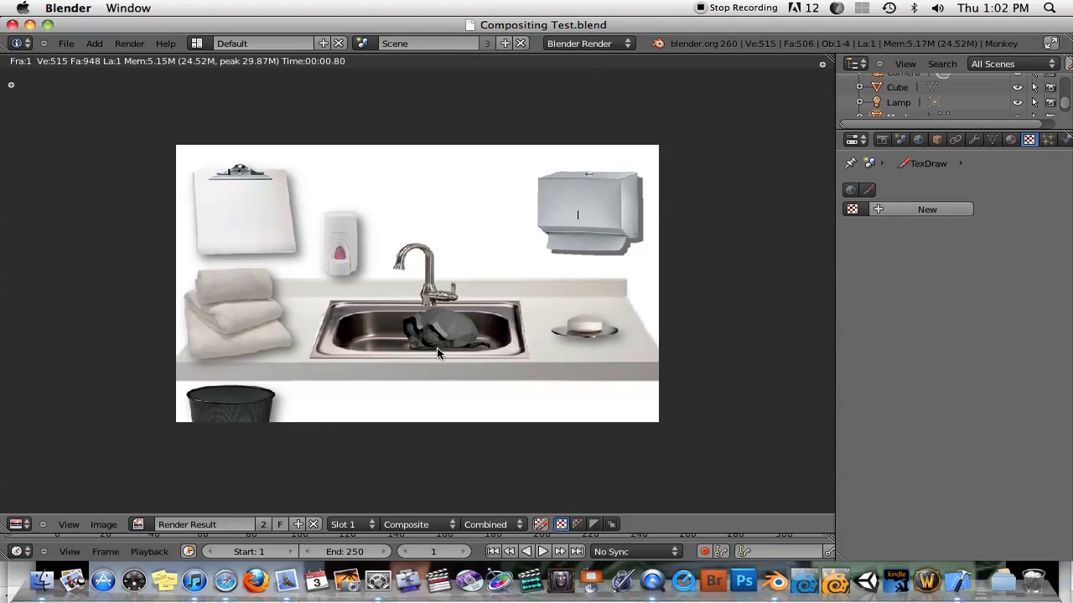
{"action": "mouse_move", "coordinate": [536, 270]}
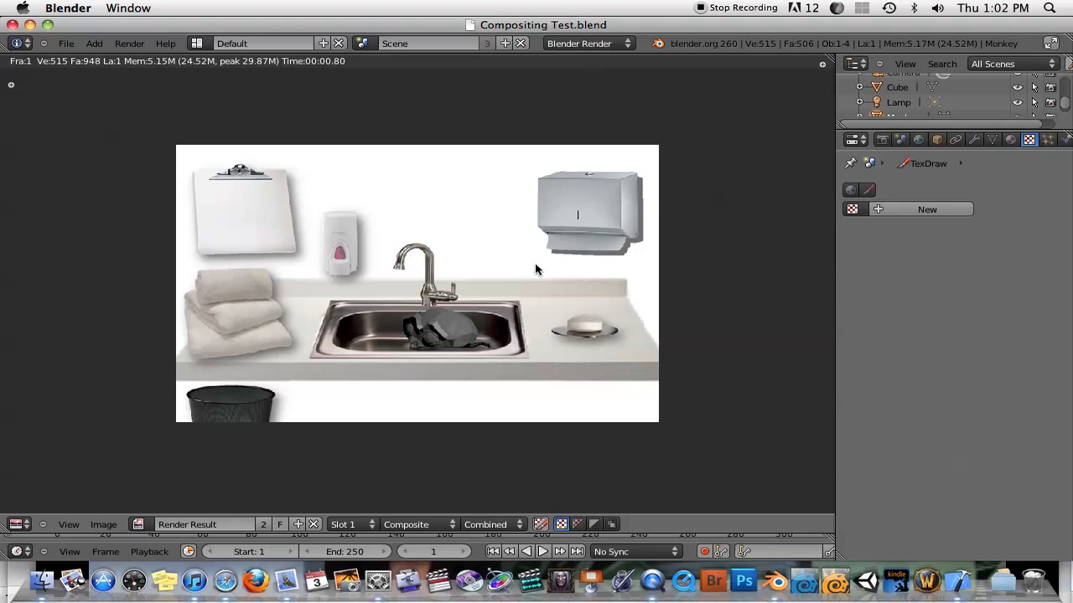
{"action": "mouse_move", "coordinate": [429, 325]}
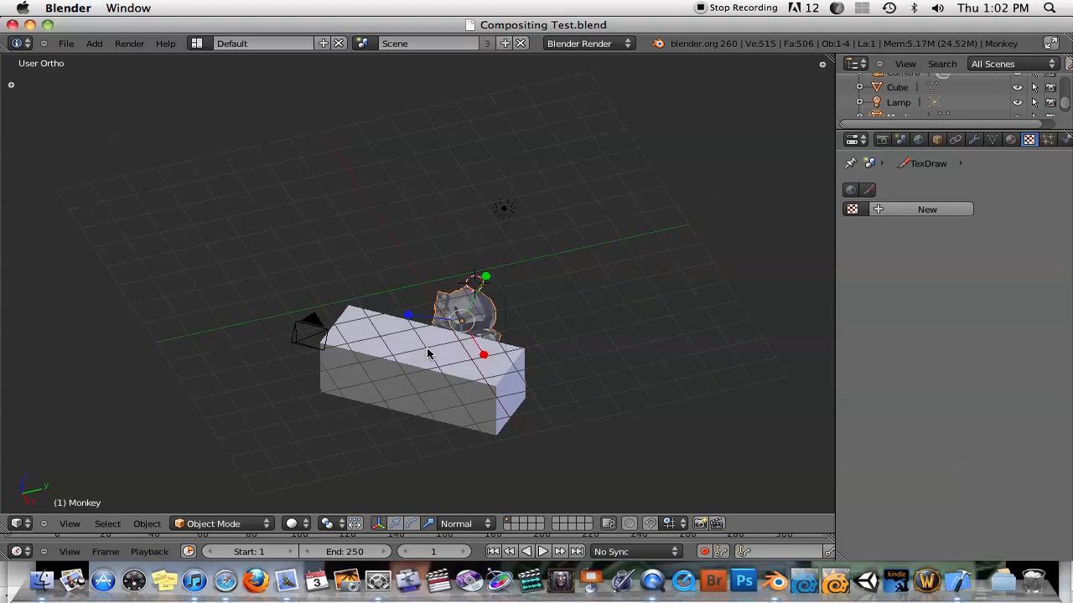
Look through the camera and enable Background Images in the N panel.
{"action": "key", "text": "0"}
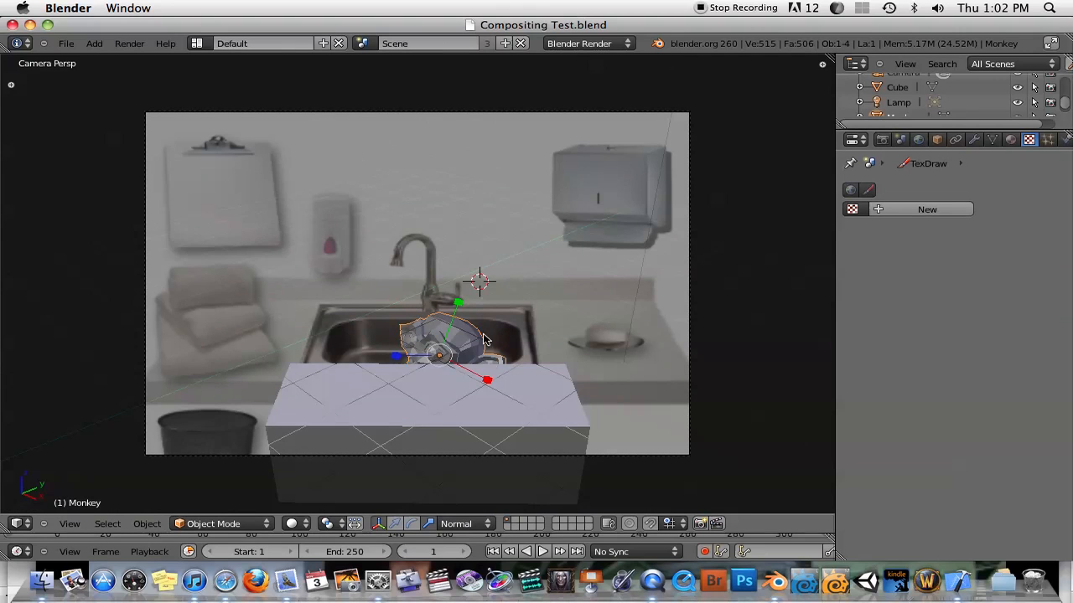
{"action": "mouse_move", "coordinate": [499, 436]}
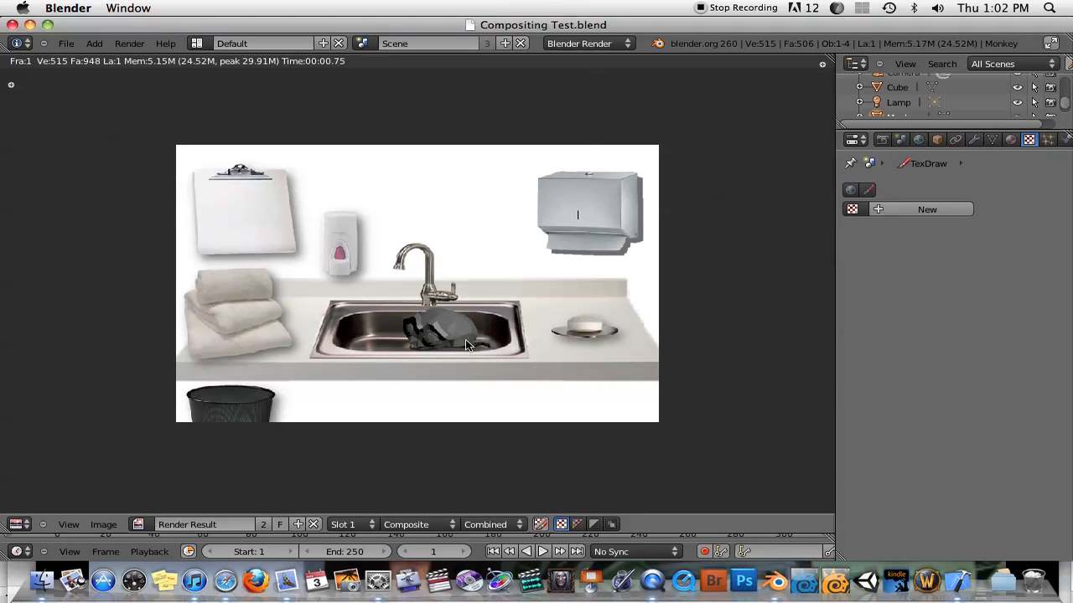
{"action": "mouse_move", "coordinate": [444, 373]}
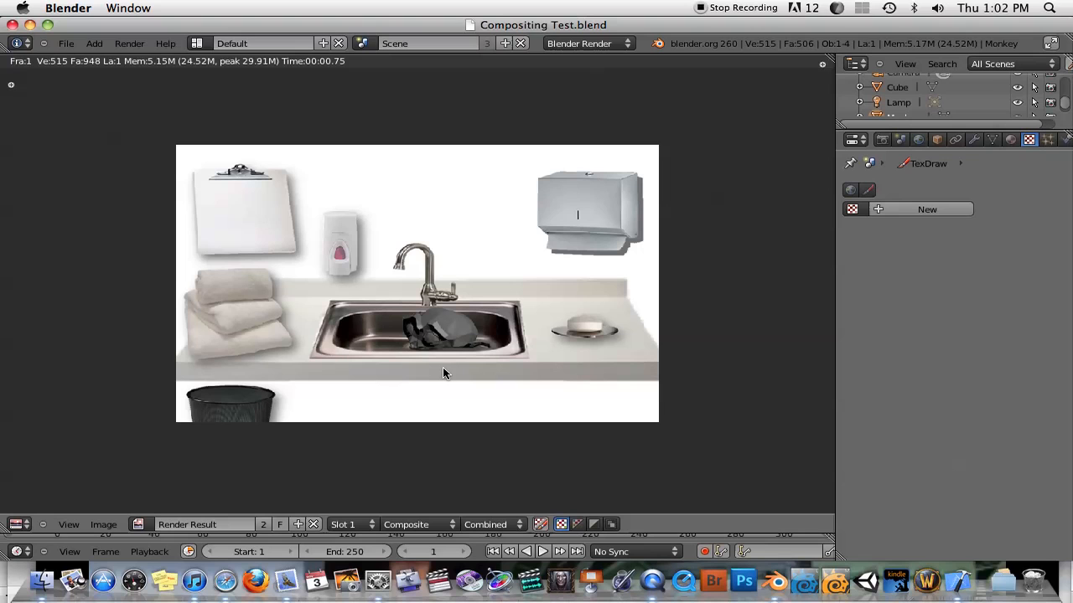
{"action": "mouse_move", "coordinate": [461, 241]}
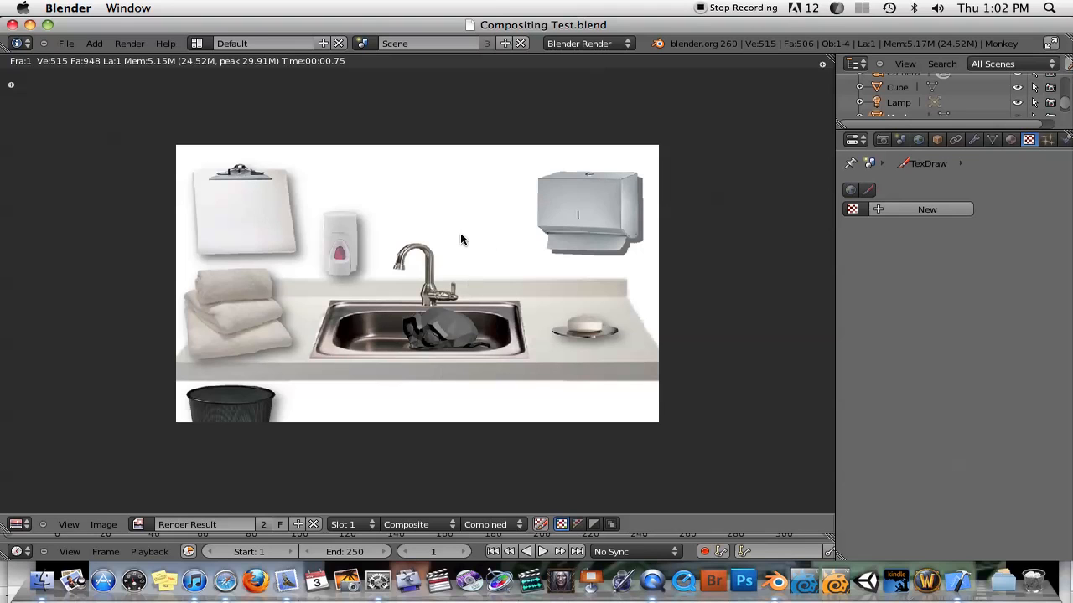
{"action": "mouse_move", "coordinate": [405, 248]}
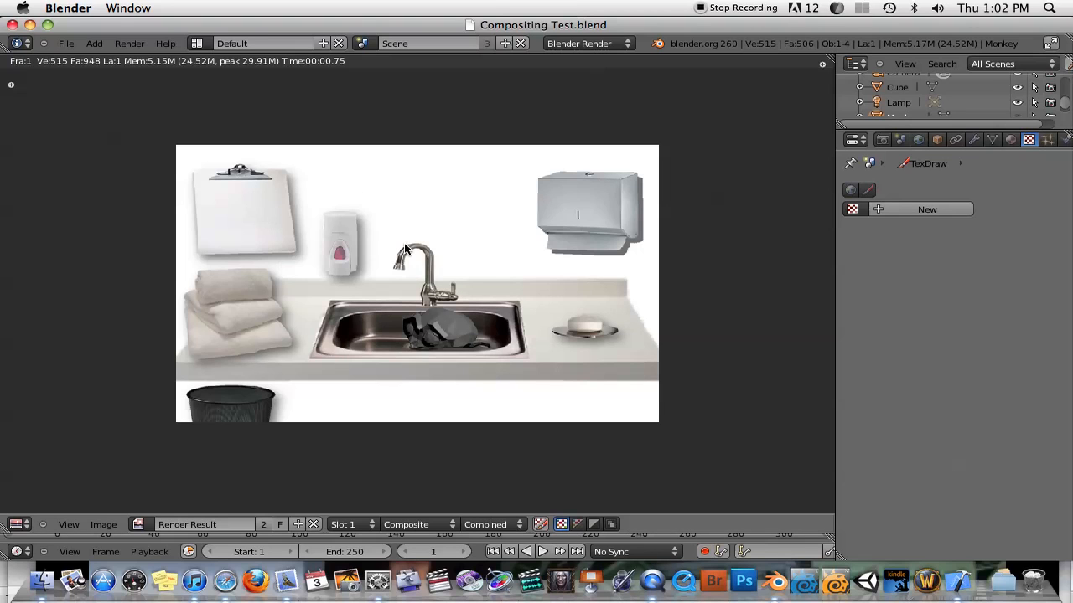
{"action": "mouse_move", "coordinate": [290, 362]}
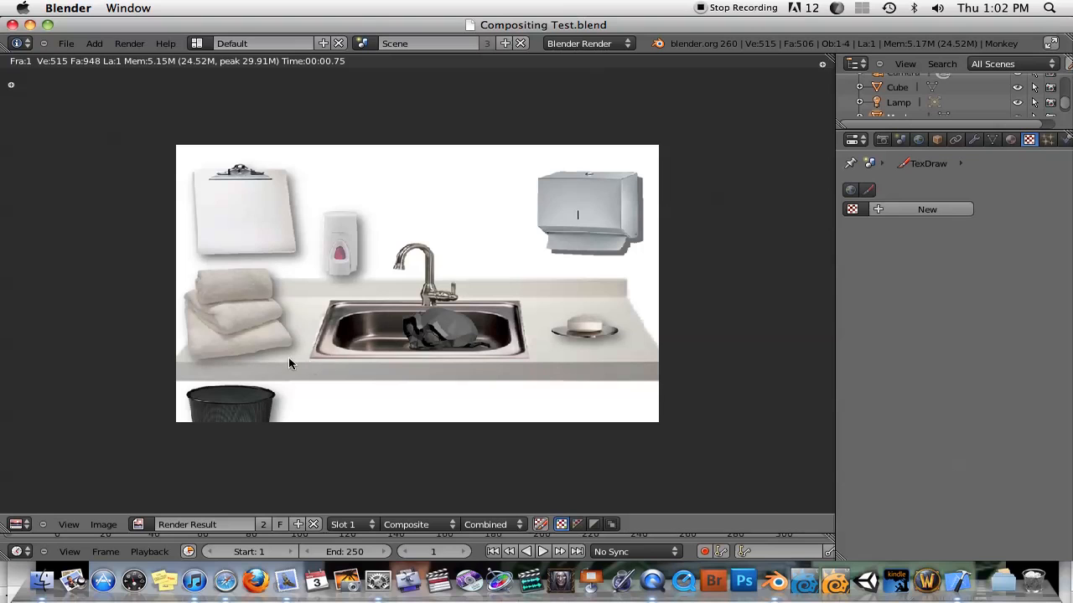
{"action": "mouse_move", "coordinate": [345, 342]}
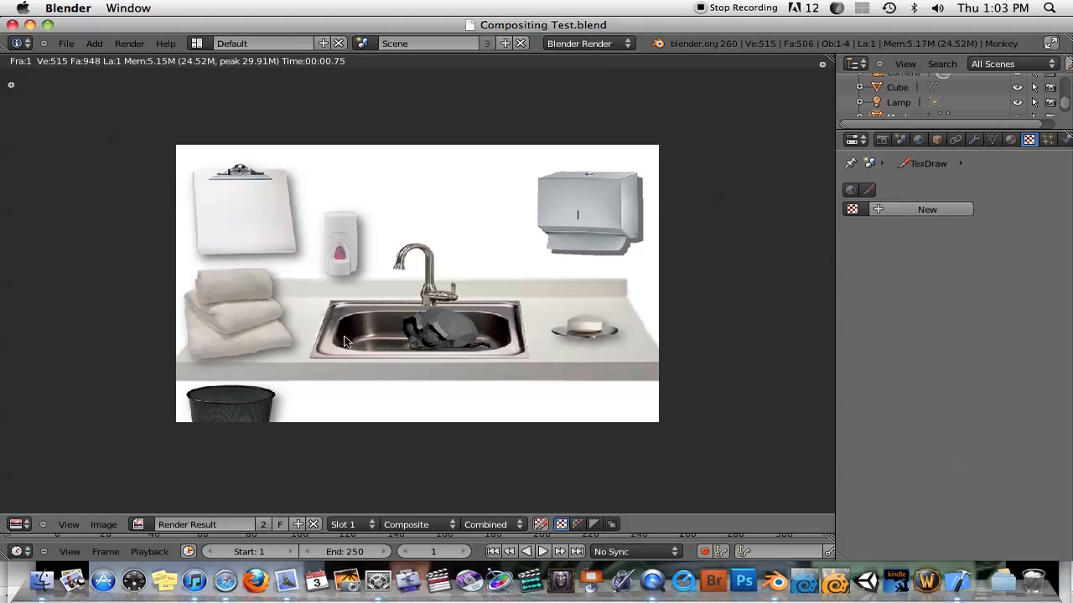
{"action": "mouse_move", "coordinate": [399, 278]}
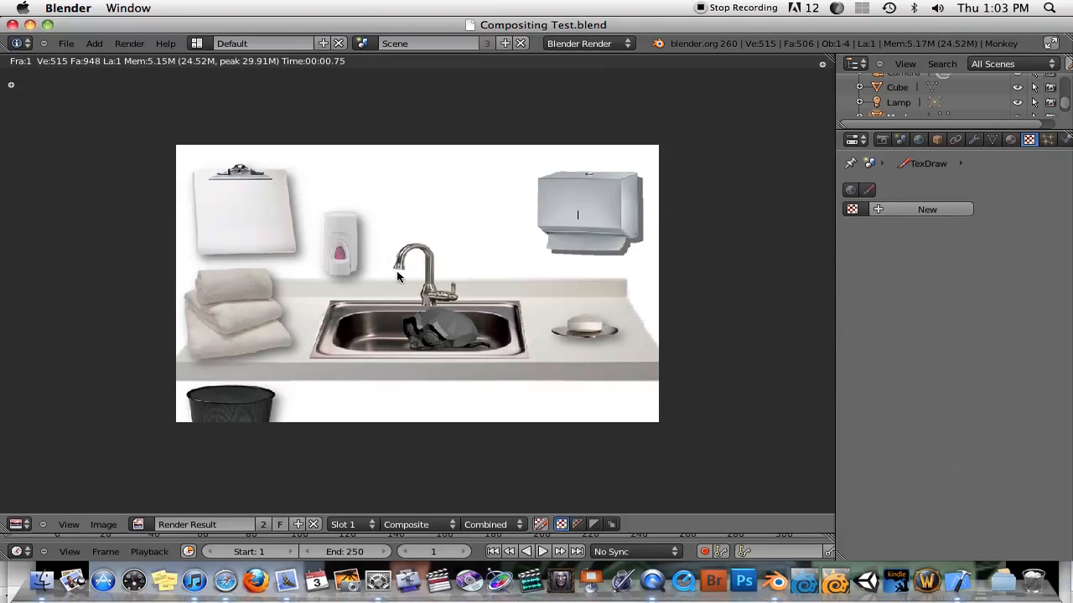
{"action": "mouse_move", "coordinate": [461, 272]}
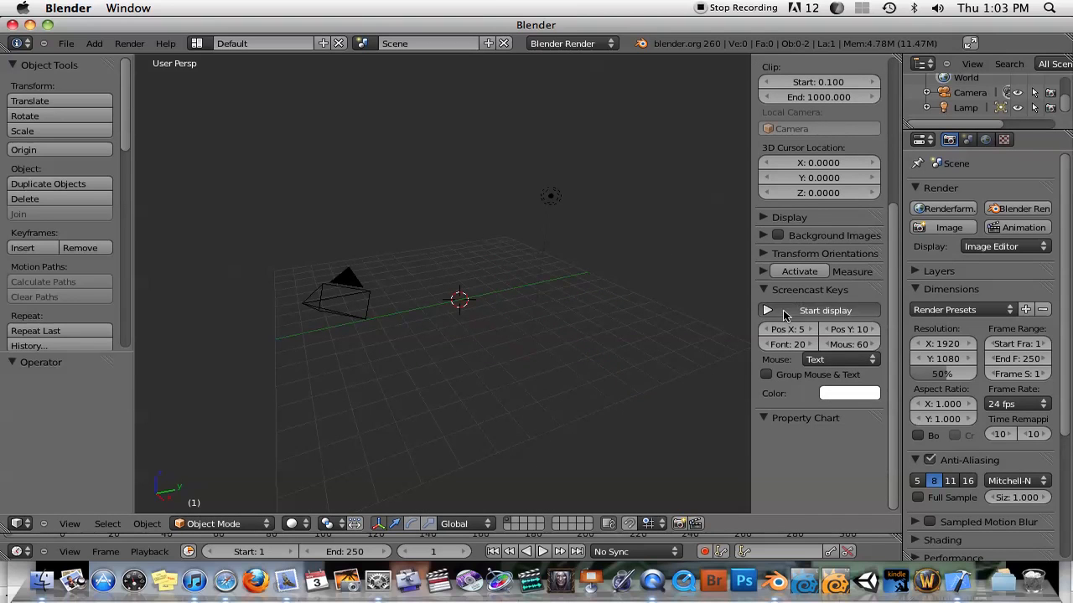
{"action": "left_click", "coordinate": [824, 310]}
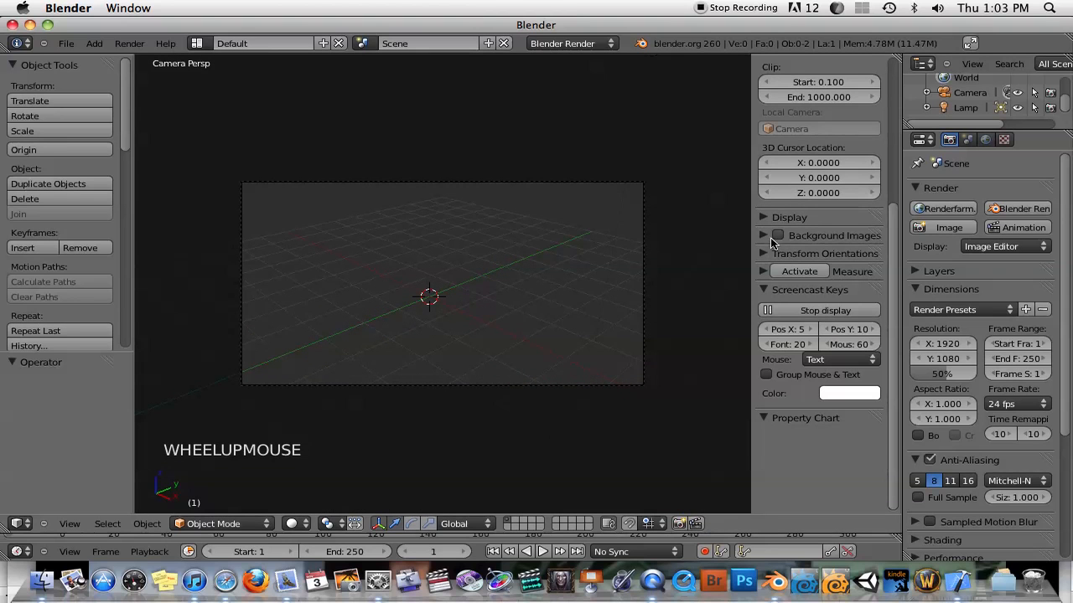
{"action": "left_click", "coordinate": [764, 234]}
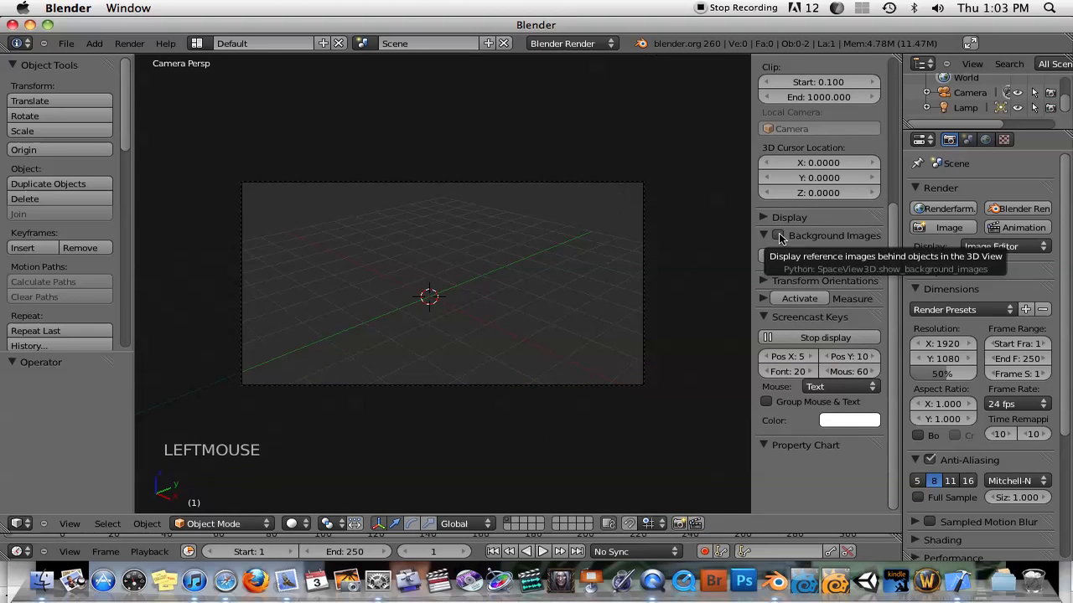
{"action": "left_click", "coordinate": [765, 235]}
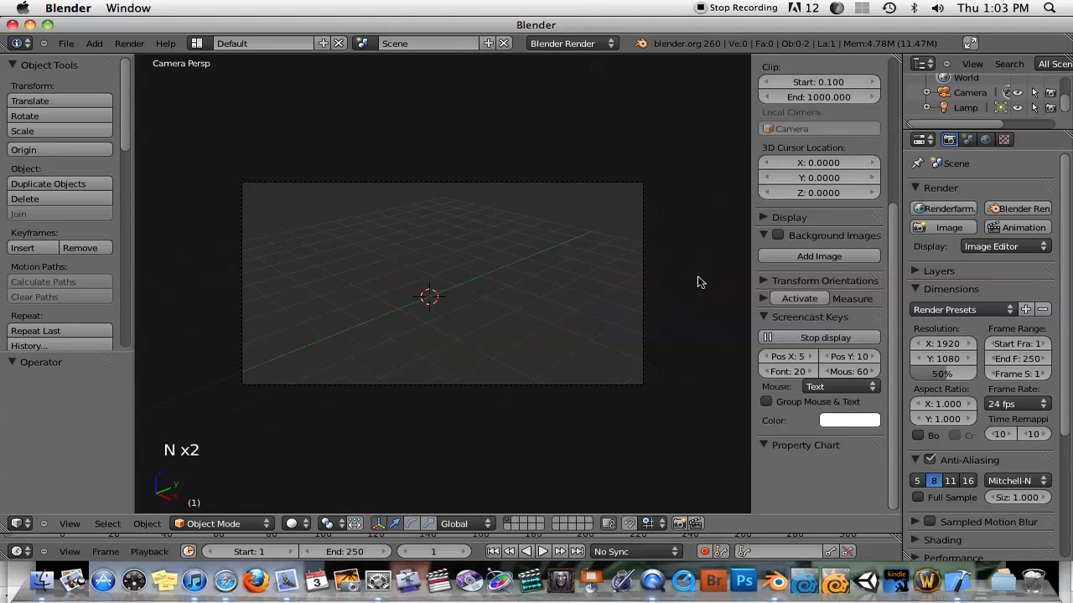
{"action": "left_click", "coordinate": [778, 234]}
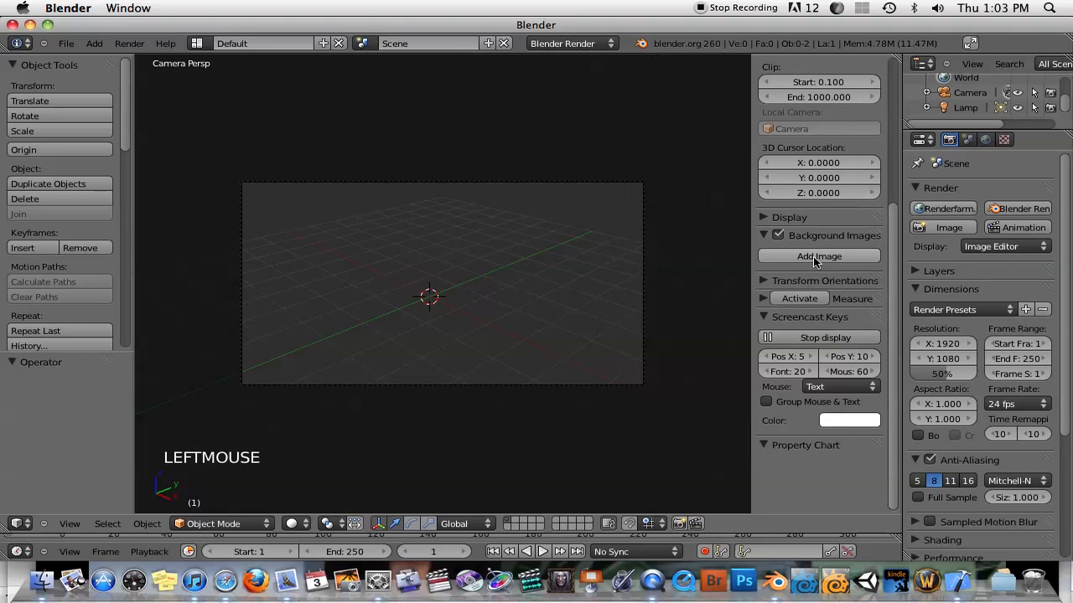
Add a background image slot and load background.png, the kitchen sink photo.
{"action": "left_click", "coordinate": [818, 256]}
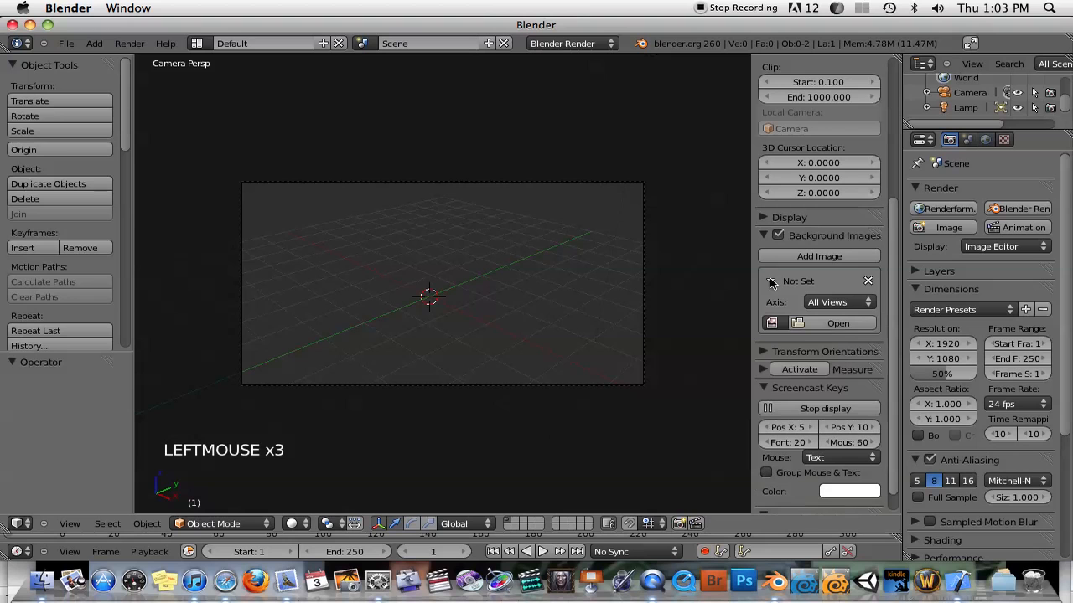
{"action": "left_click", "coordinate": [838, 322]}
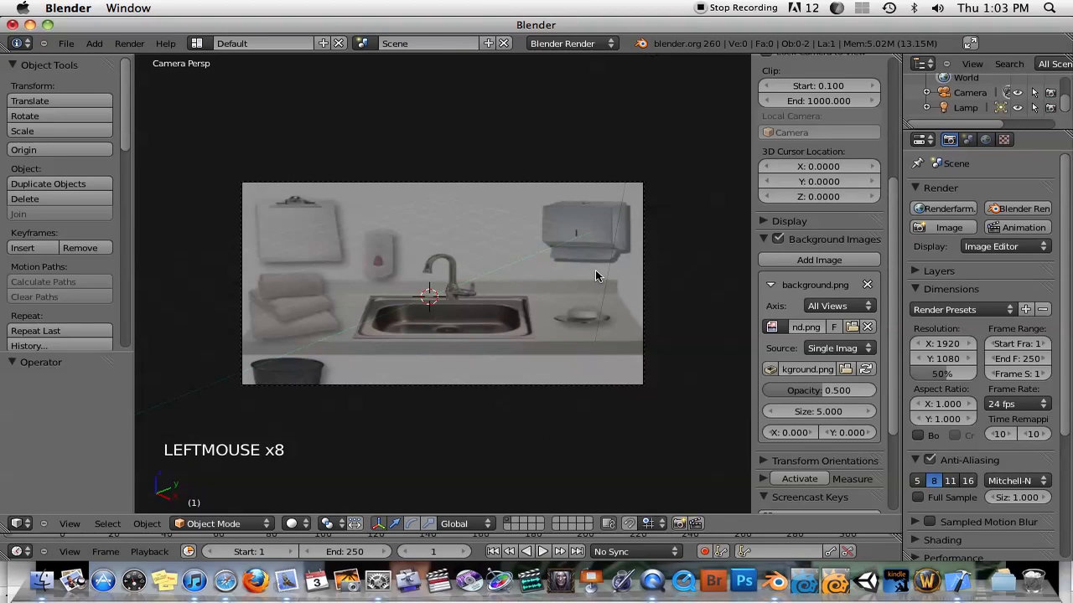
{"action": "left_click", "coordinate": [537, 302]}
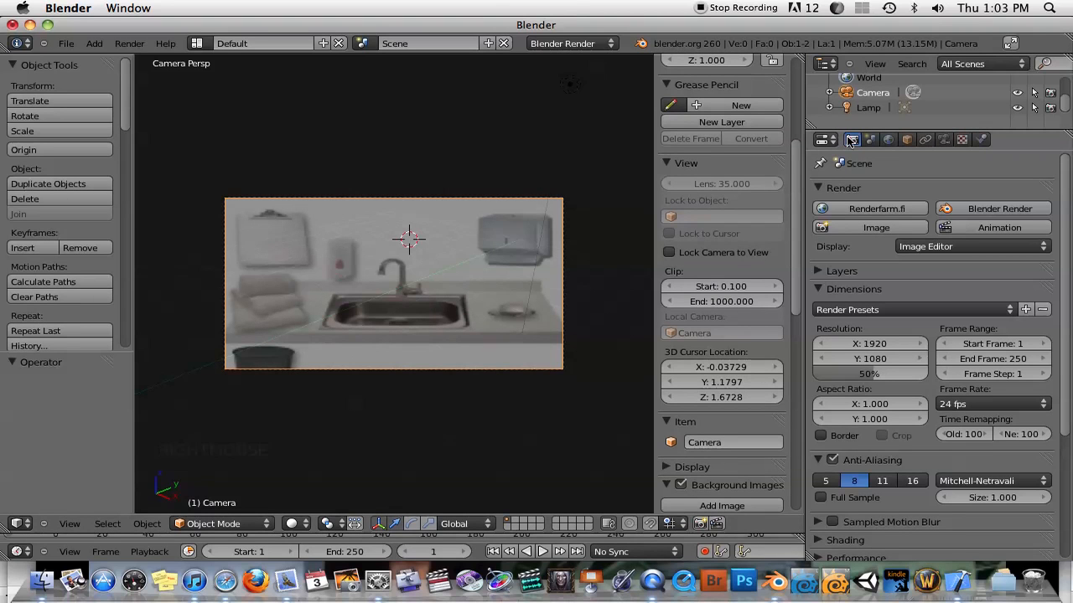
Choose the TV NTSC 4:3 render preset and adjust the resolution height.
{"action": "scroll", "scroll_direction": "down", "scroll_amount": 3}
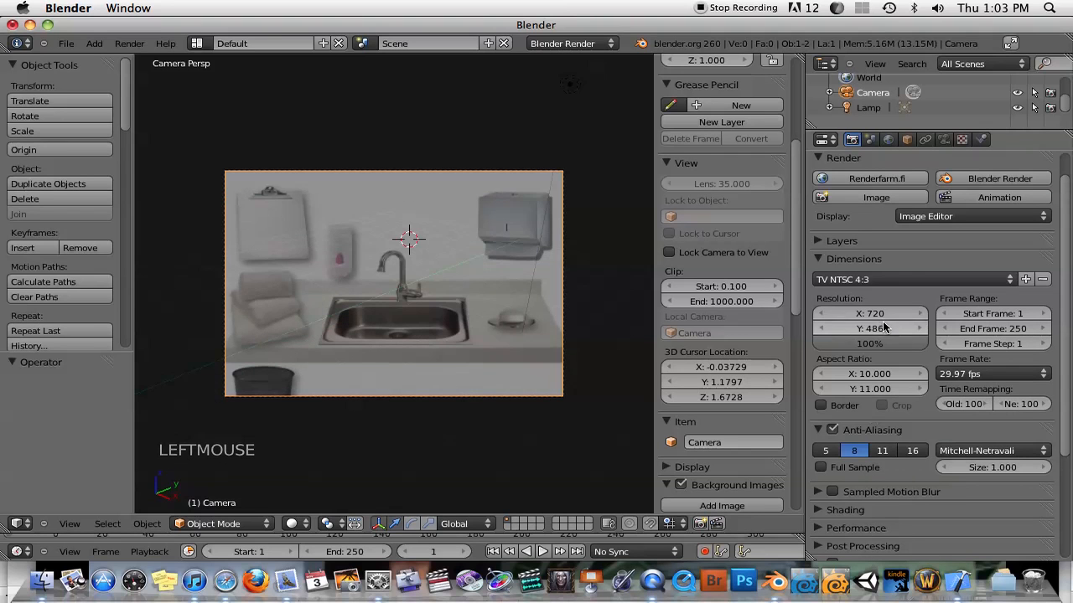
{"action": "double_click", "coordinate": [868, 326]}
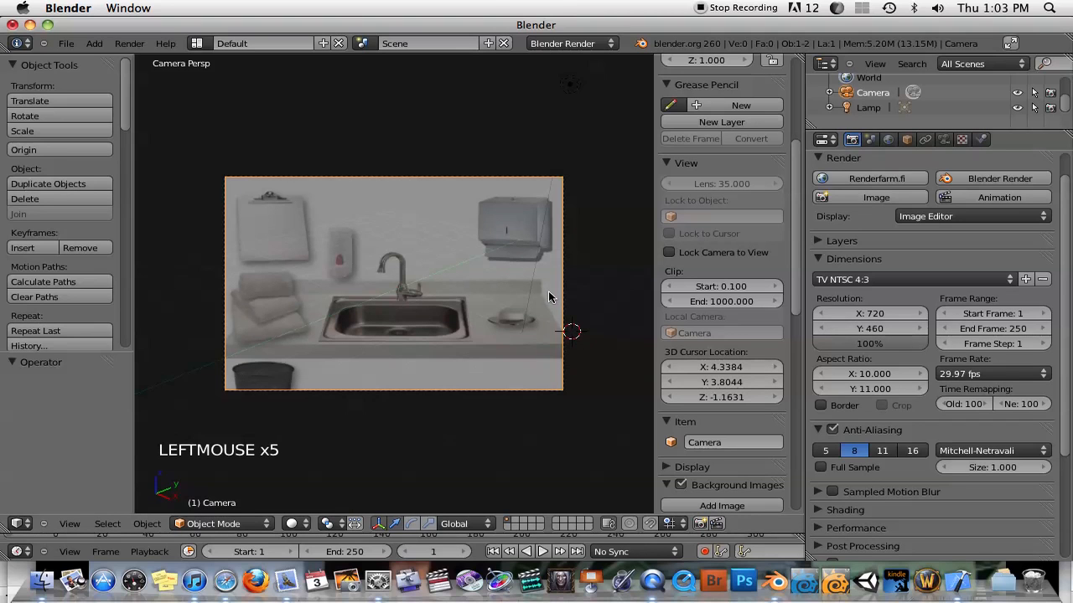
{"action": "scroll", "scroll_direction": "up", "scroll_amount": 3}
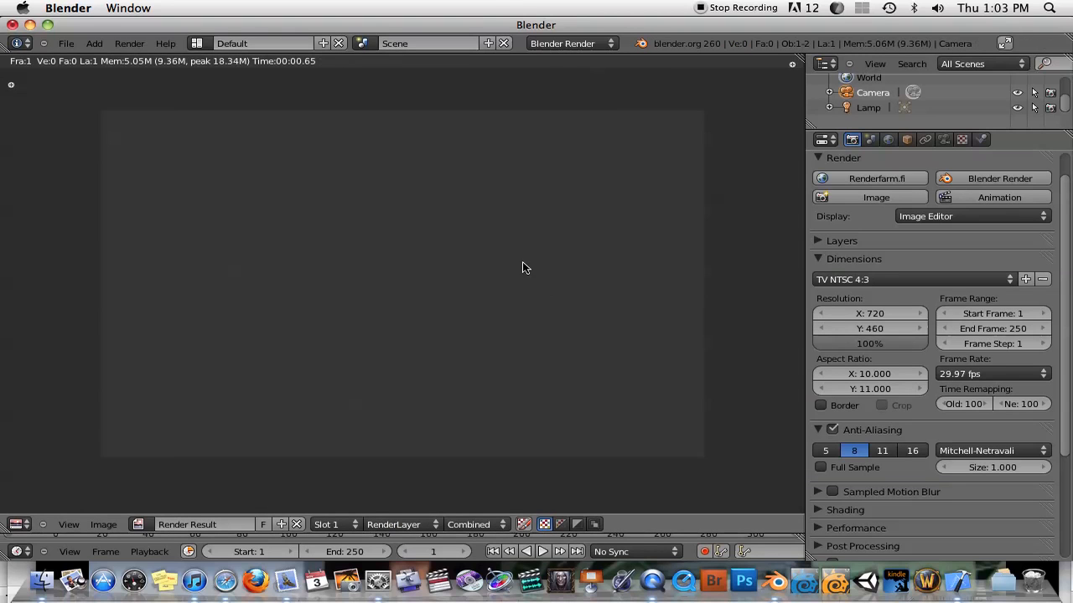
{"action": "mouse_move", "coordinate": [231, 209]}
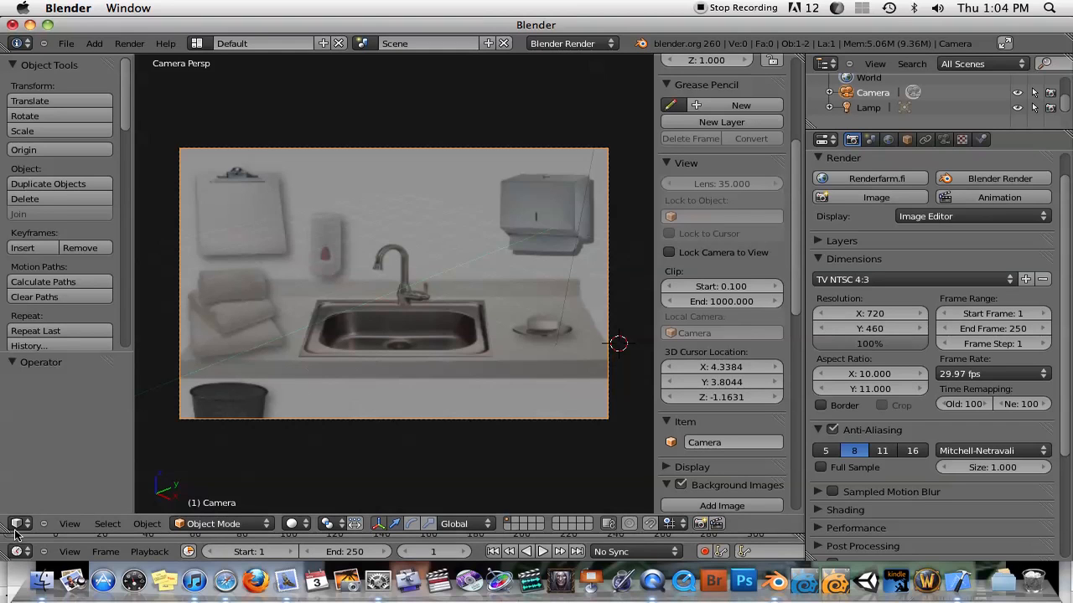
Switch to the compositor, enable Use Nodes, and move the Composite node further right.
{"action": "left_click", "coordinate": [15, 523]}
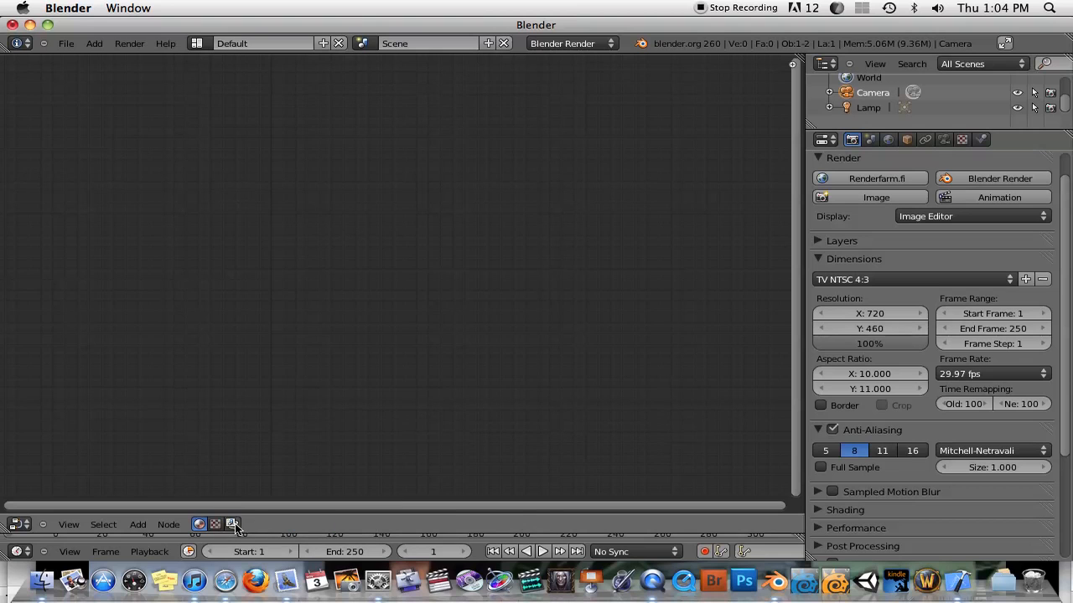
{"action": "left_click", "coordinate": [231, 524]}
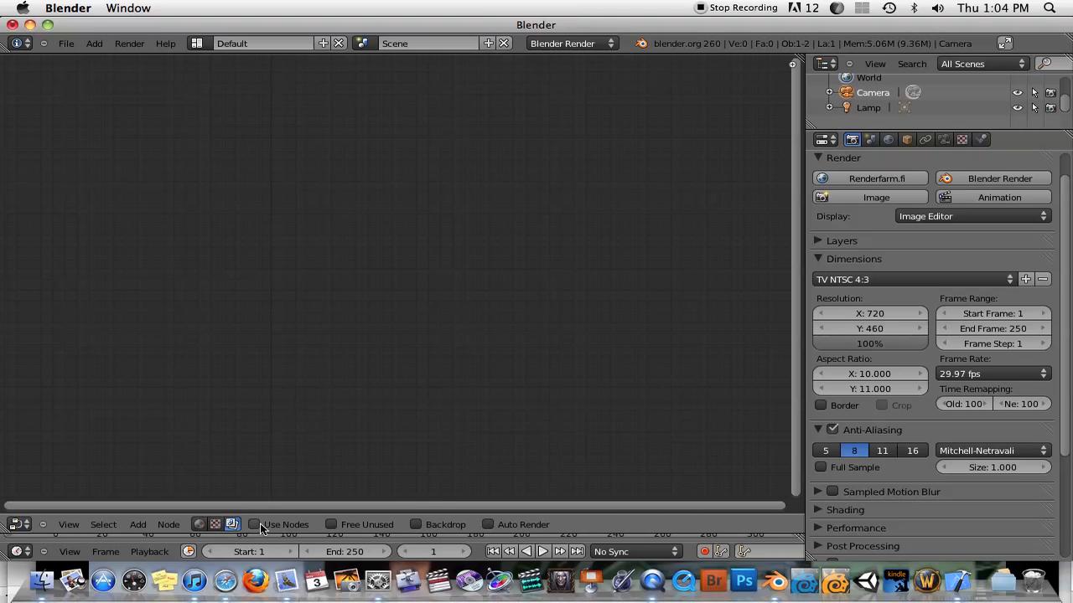
{"action": "left_click", "coordinate": [254, 523]}
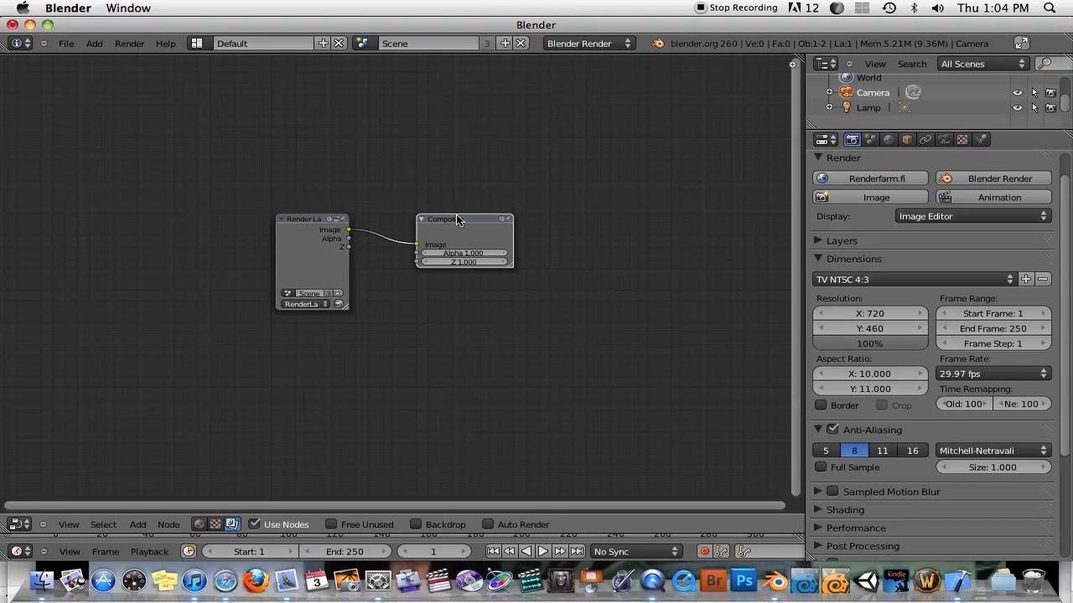
{"action": "left_click_drag", "start_coordinate": [466, 219], "coordinate": [583, 219]}
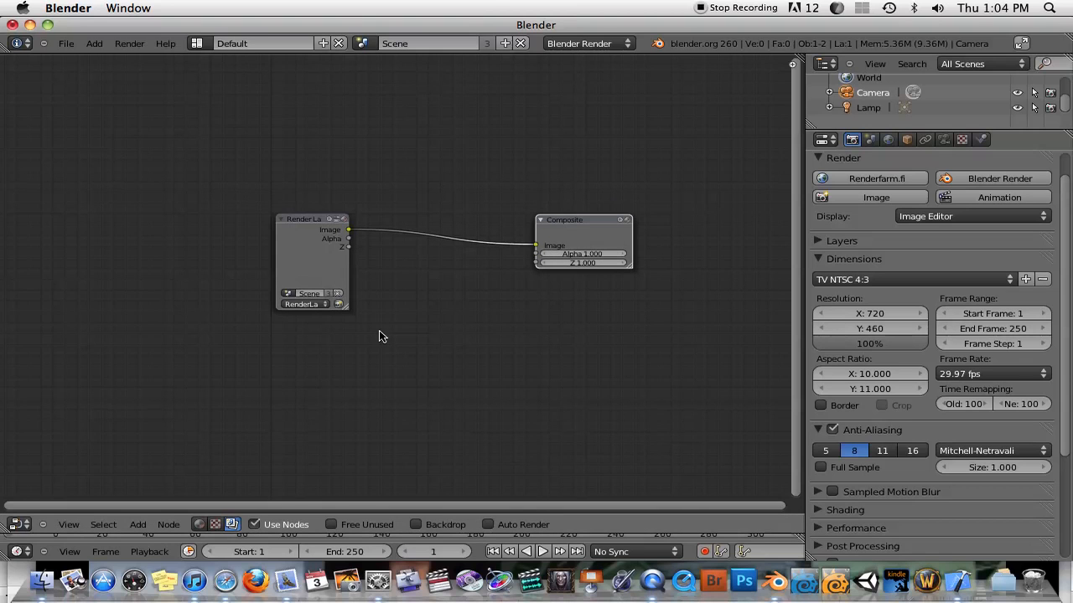
{"action": "mouse_move", "coordinate": [282, 340]}
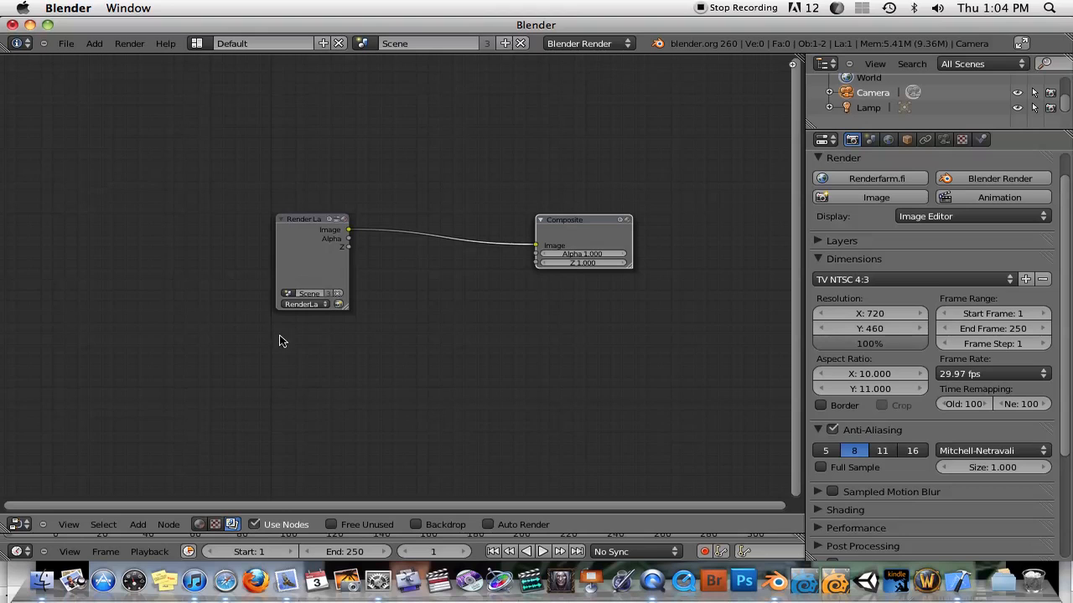
Add an Image input node loaded with the kitchen sink picture and shift it left.
{"action": "left_click", "coordinate": [137, 525]}
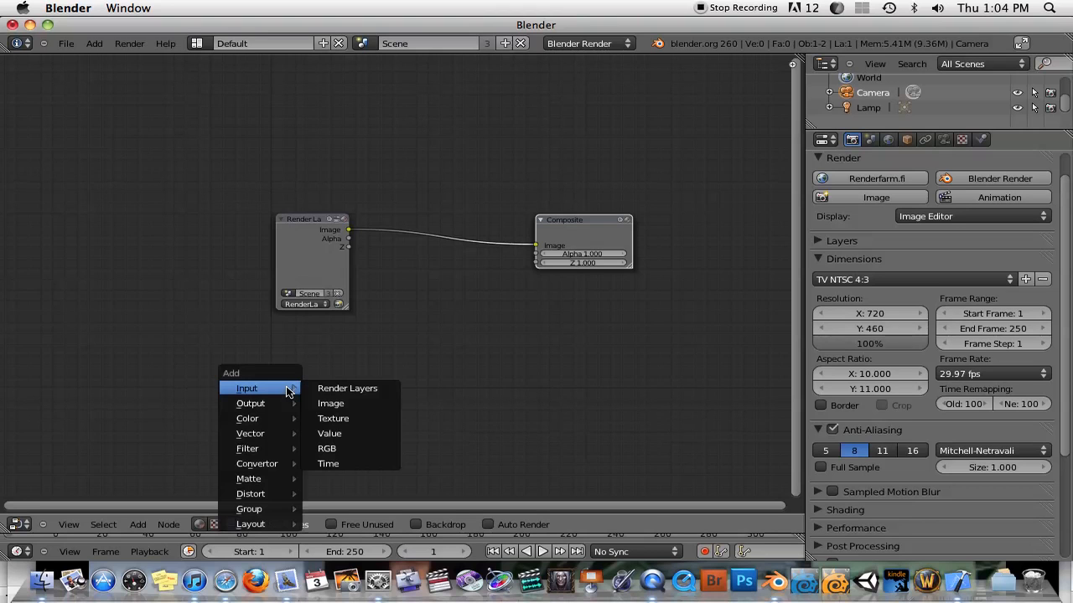
{"action": "mouse_move", "coordinate": [330, 402]}
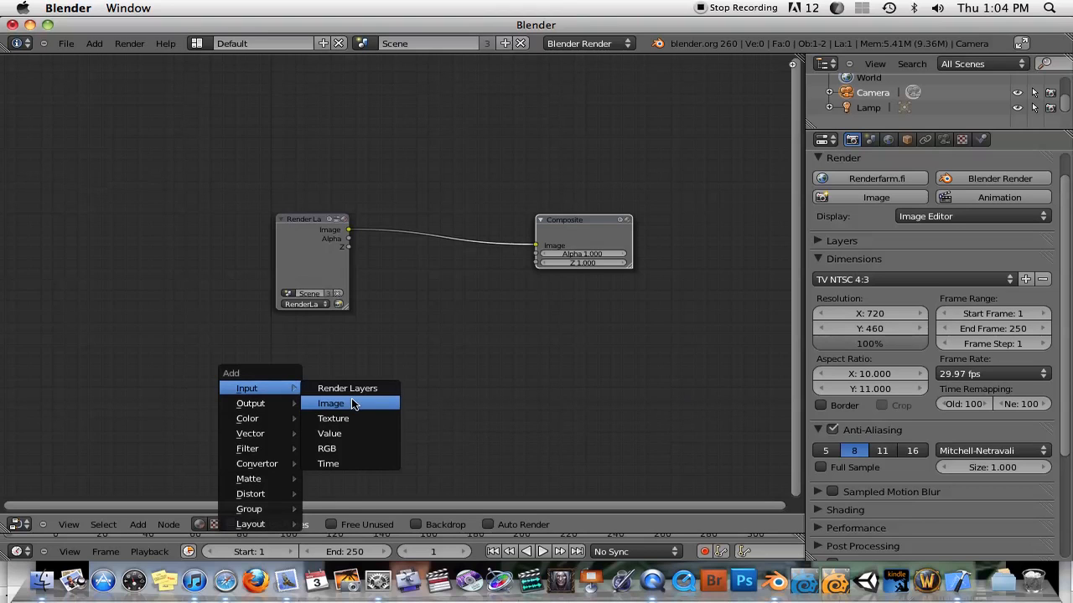
{"action": "left_click", "coordinate": [330, 402]}
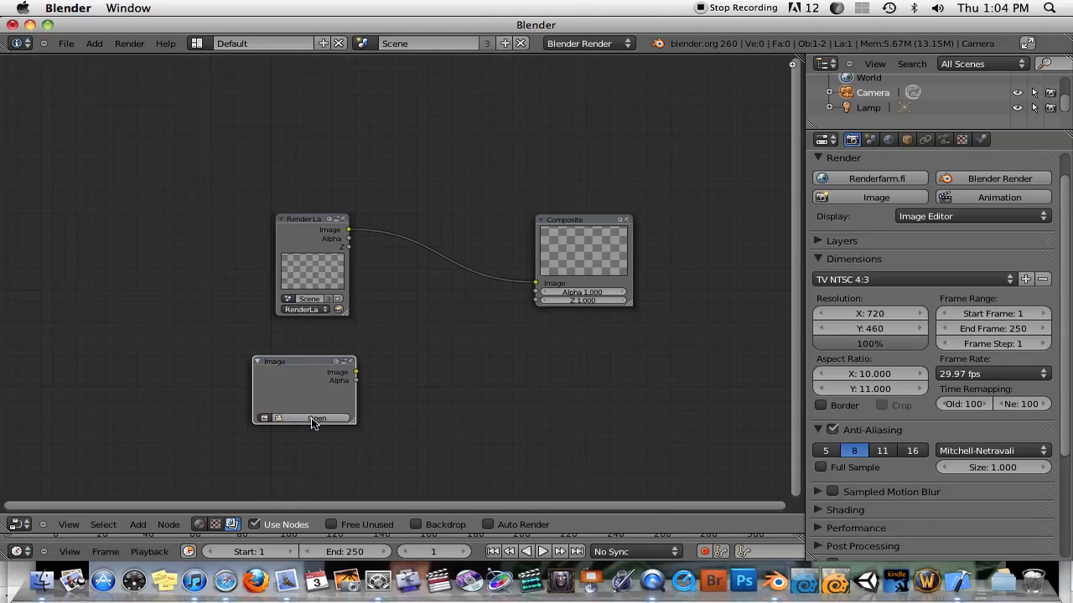
{"action": "left_click", "coordinate": [317, 419]}
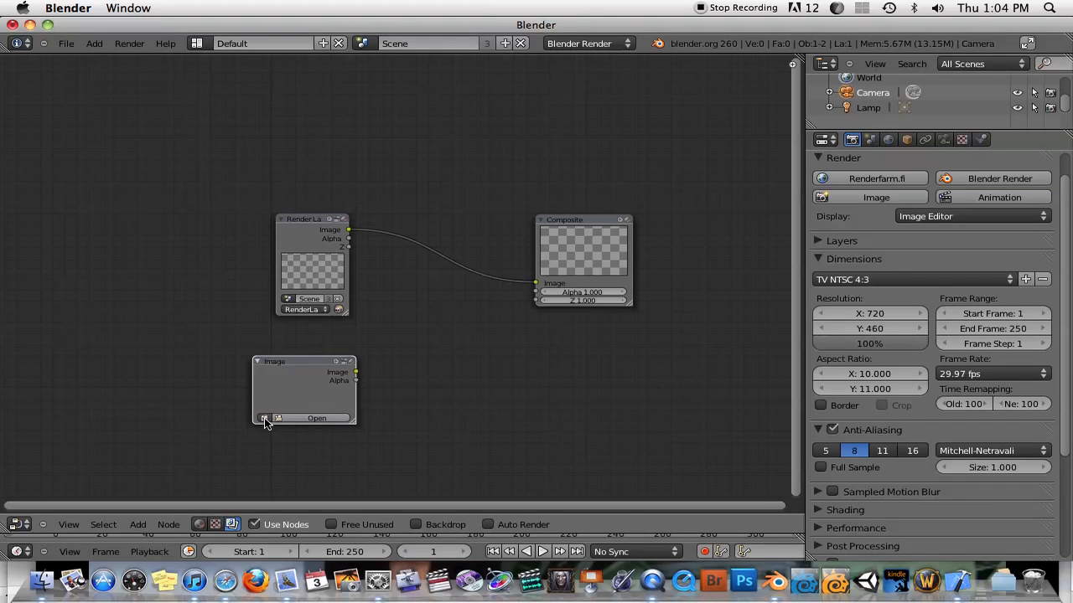
{"action": "left_click", "coordinate": [317, 418]}
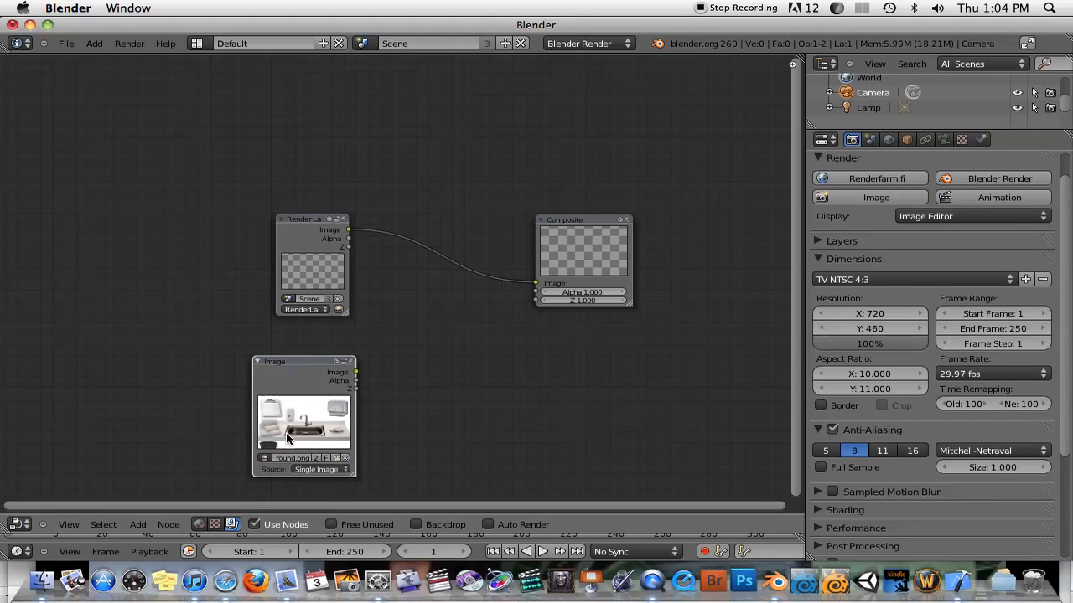
{"action": "left_click_drag", "start_coordinate": [305, 362], "coordinate": [271, 358]}
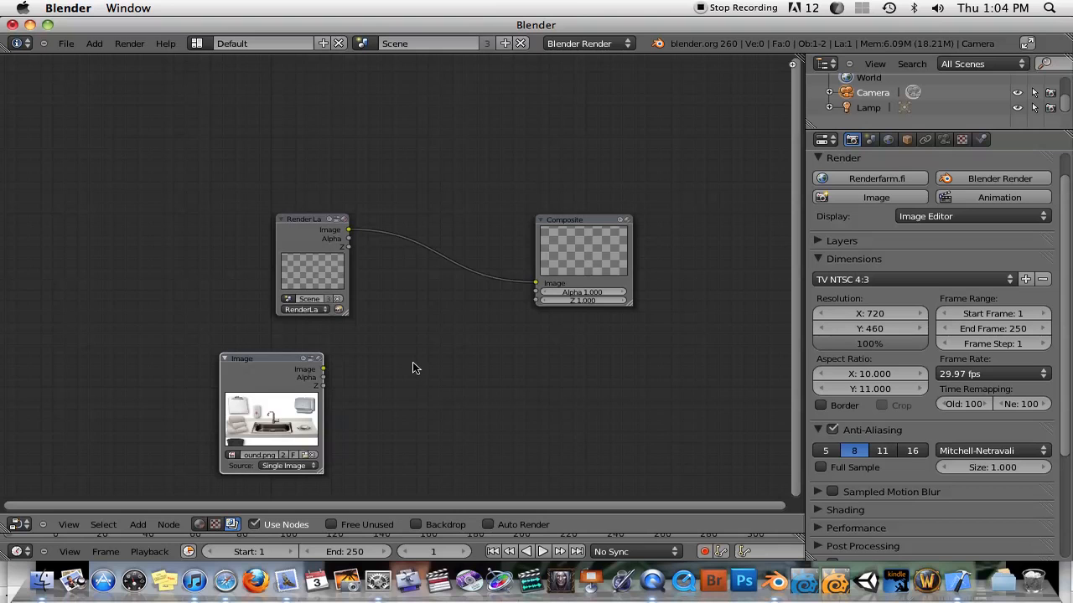
{"action": "mouse_move", "coordinate": [387, 367]}
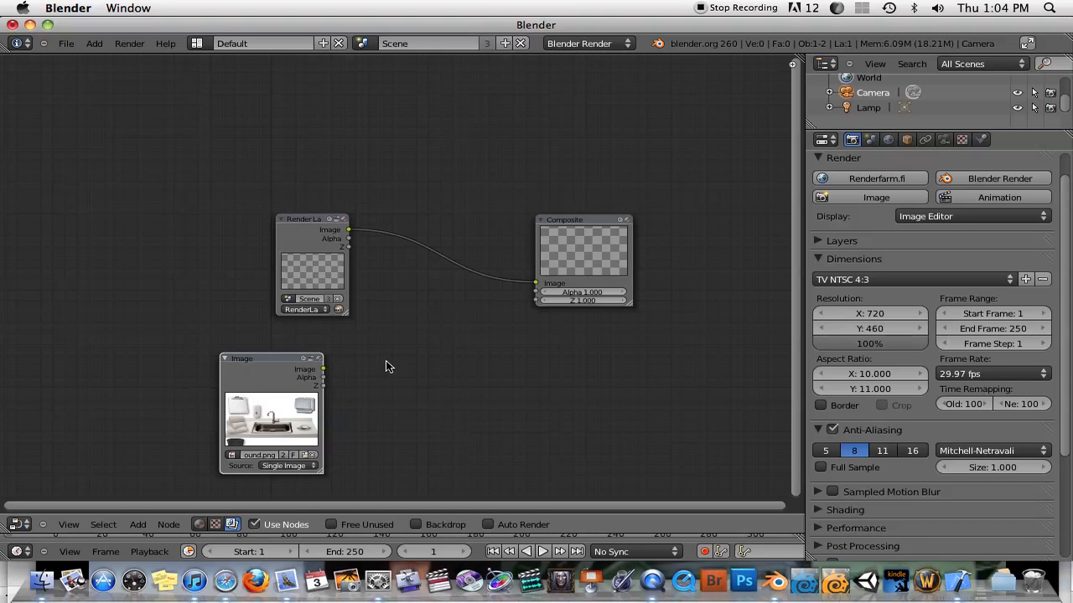
{"action": "mouse_move", "coordinate": [446, 369]}
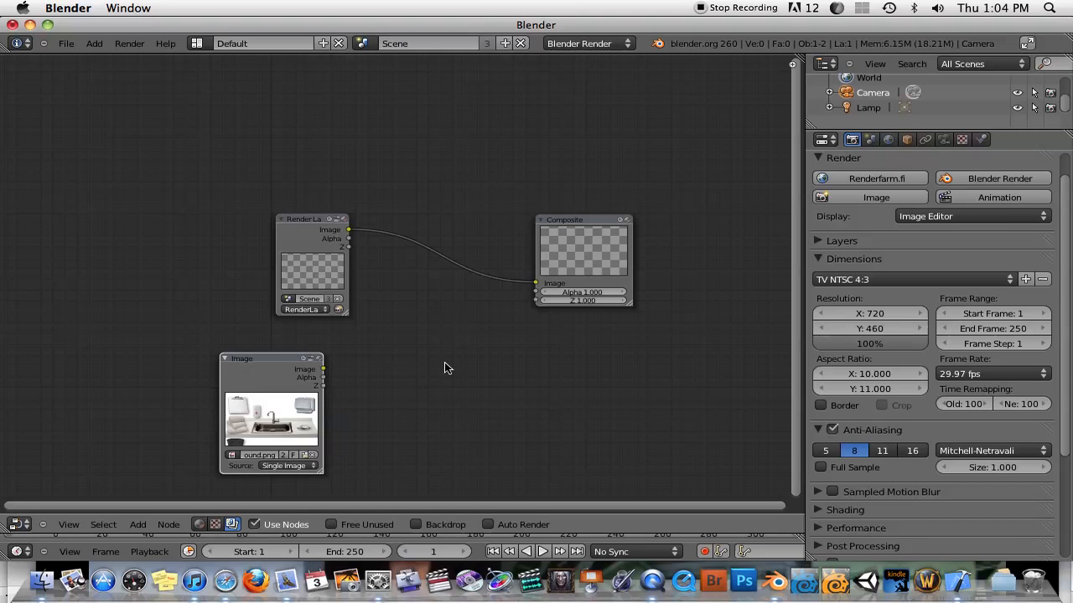
Add an AlphaOver node to the compositing setup.
{"action": "left_click", "coordinate": [137, 524]}
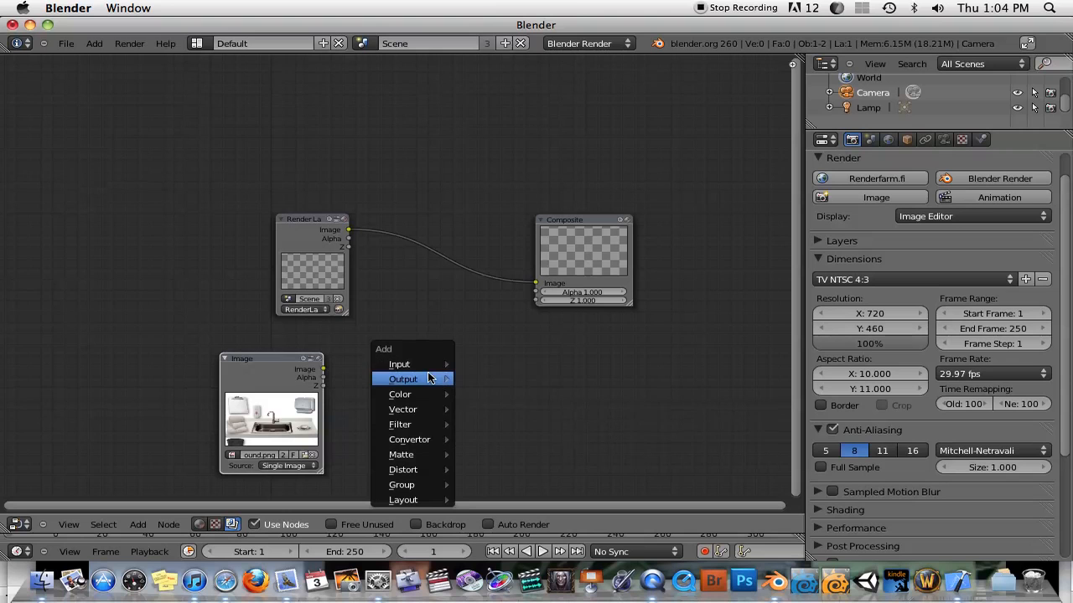
{"action": "mouse_move", "coordinate": [414, 454]}
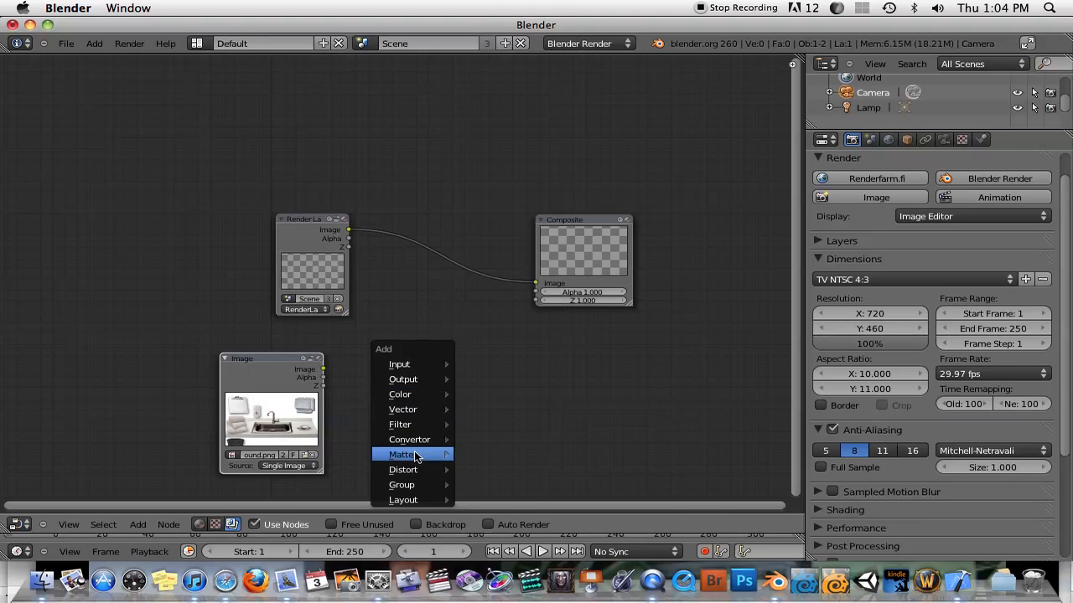
{"action": "mouse_move", "coordinate": [411, 484]}
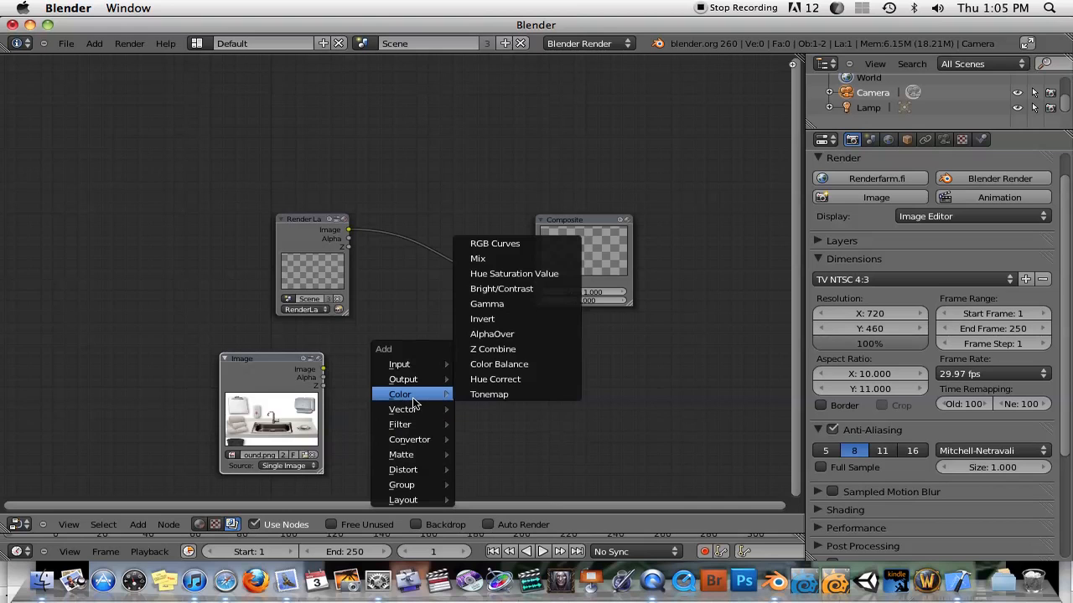
{"action": "mouse_move", "coordinate": [492, 348]}
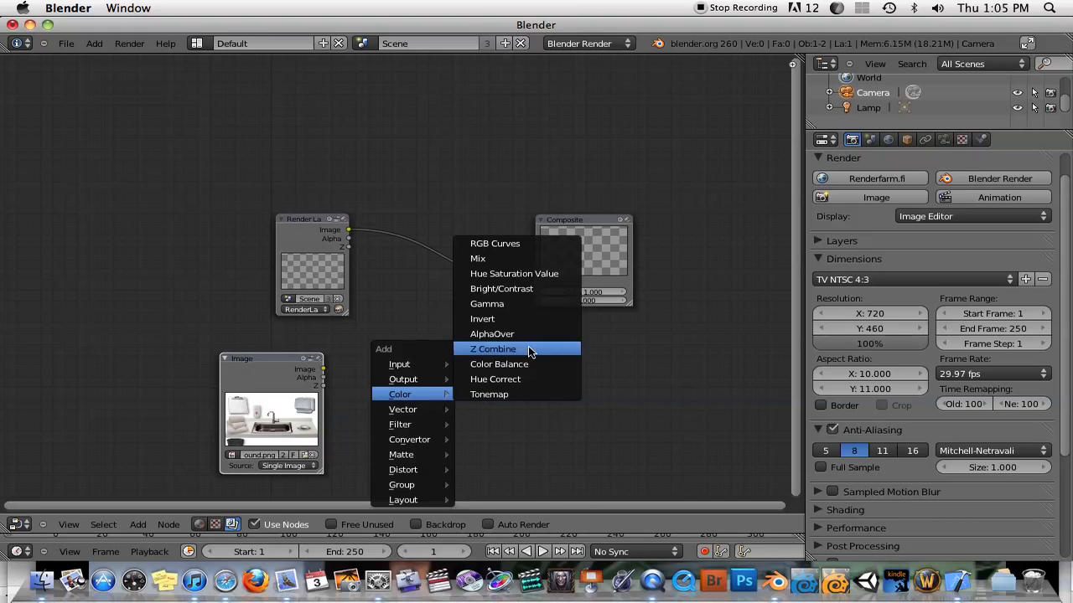
{"action": "left_click", "coordinate": [493, 349]}
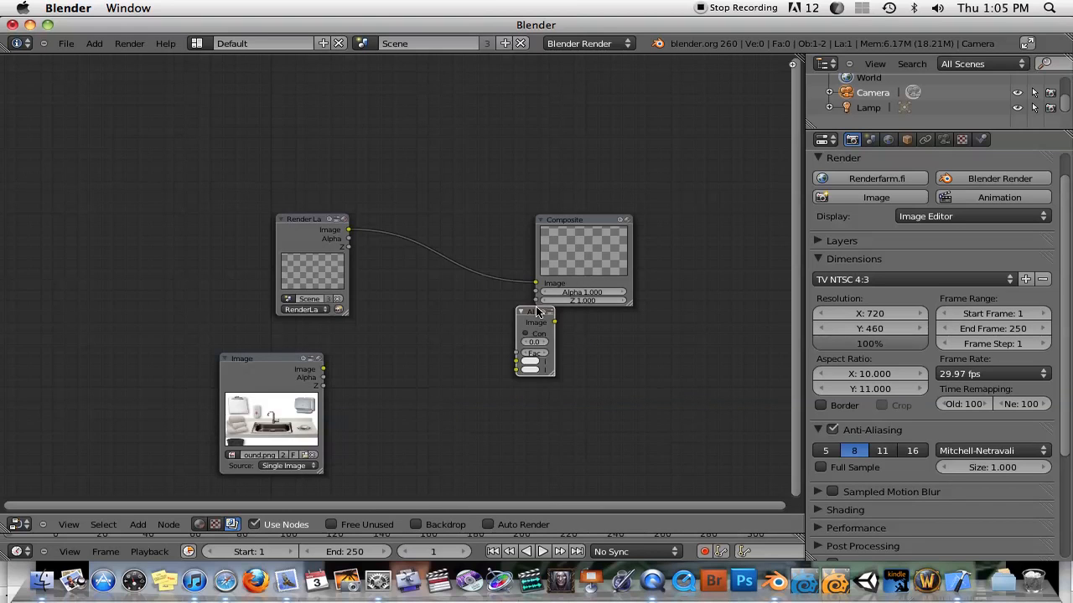
Position the AlphaOver node and feed the kitchen picture into its first input.
{"action": "left_click_drag", "start_coordinate": [535, 343], "coordinate": [486, 372]}
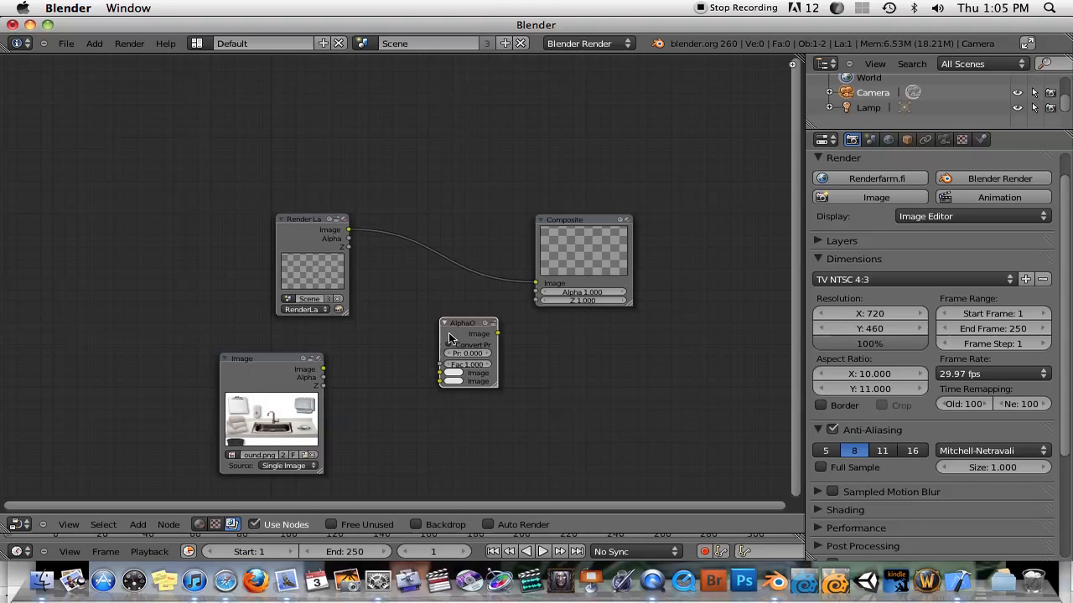
{"action": "mouse_move", "coordinate": [325, 372]}
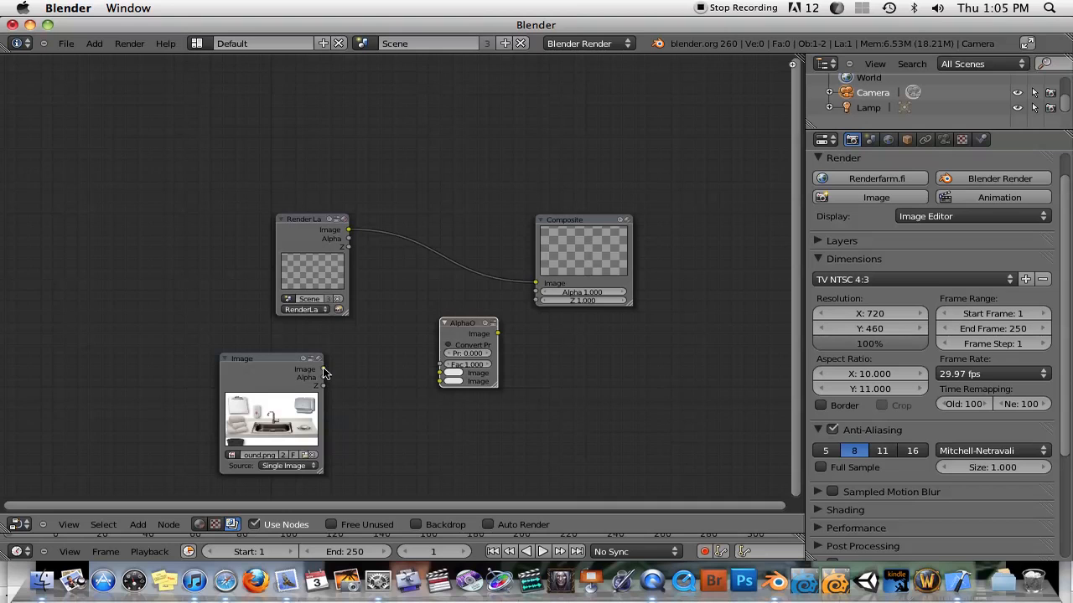
{"action": "left_click_drag", "start_coordinate": [322, 371], "coordinate": [442, 372]}
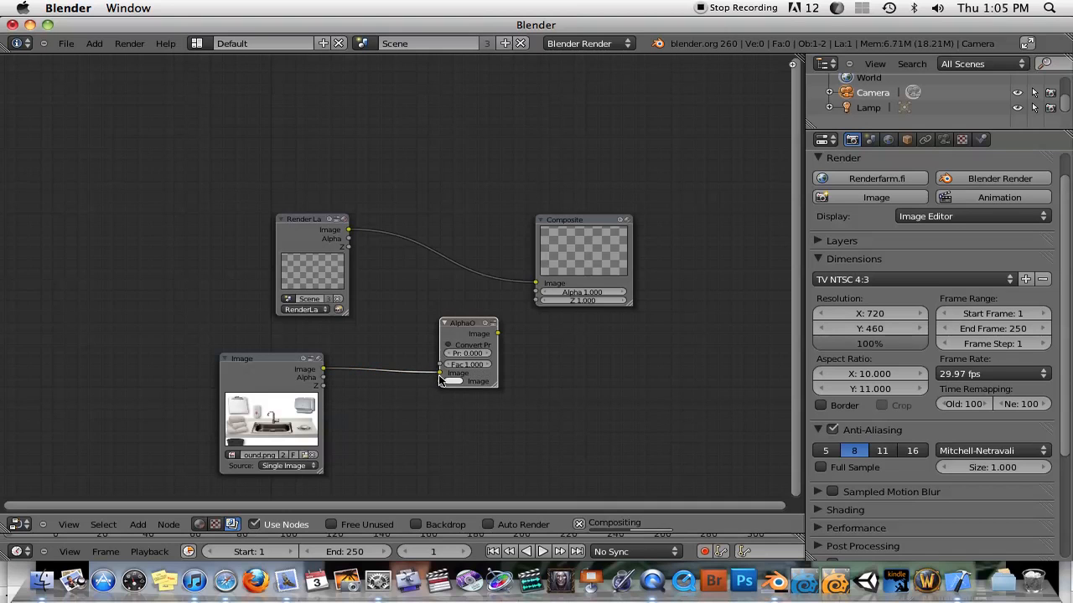
{"action": "mouse_move", "coordinate": [536, 275]}
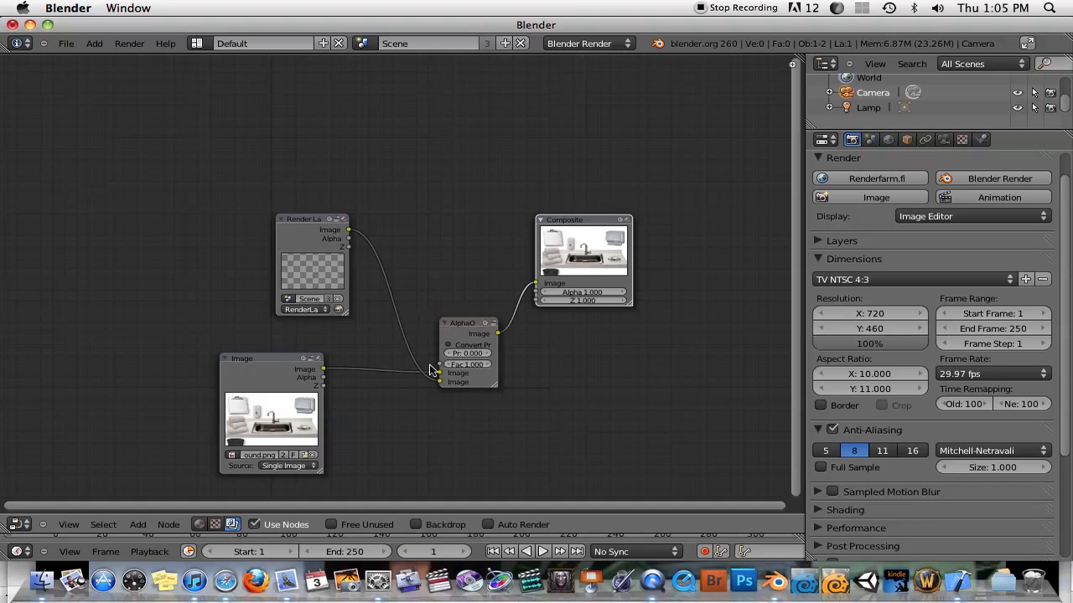
{"action": "mouse_move", "coordinate": [415, 372]}
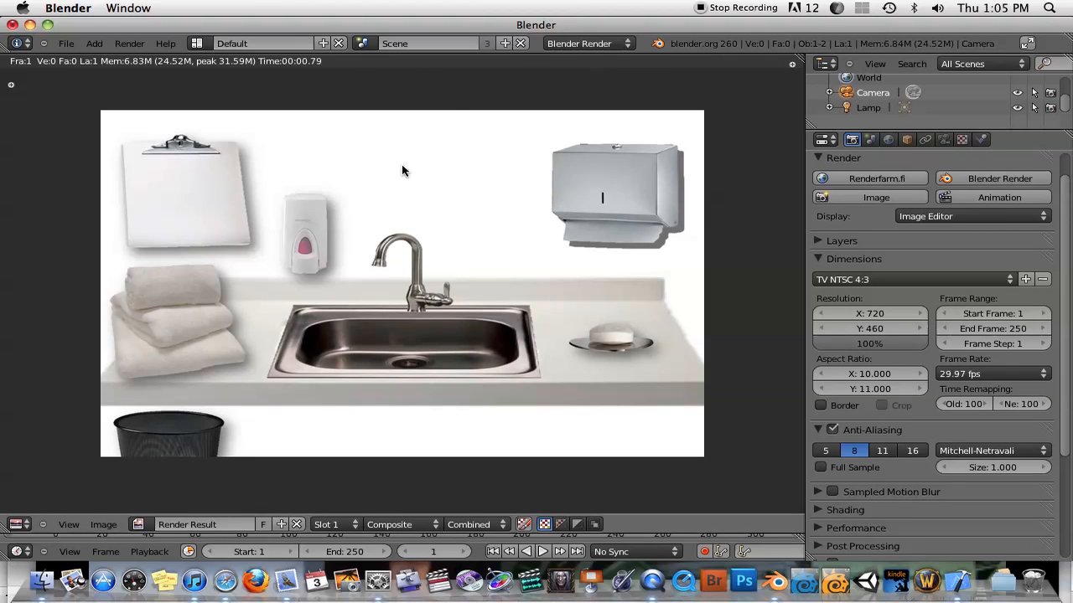
{"action": "mouse_move", "coordinate": [398, 231]}
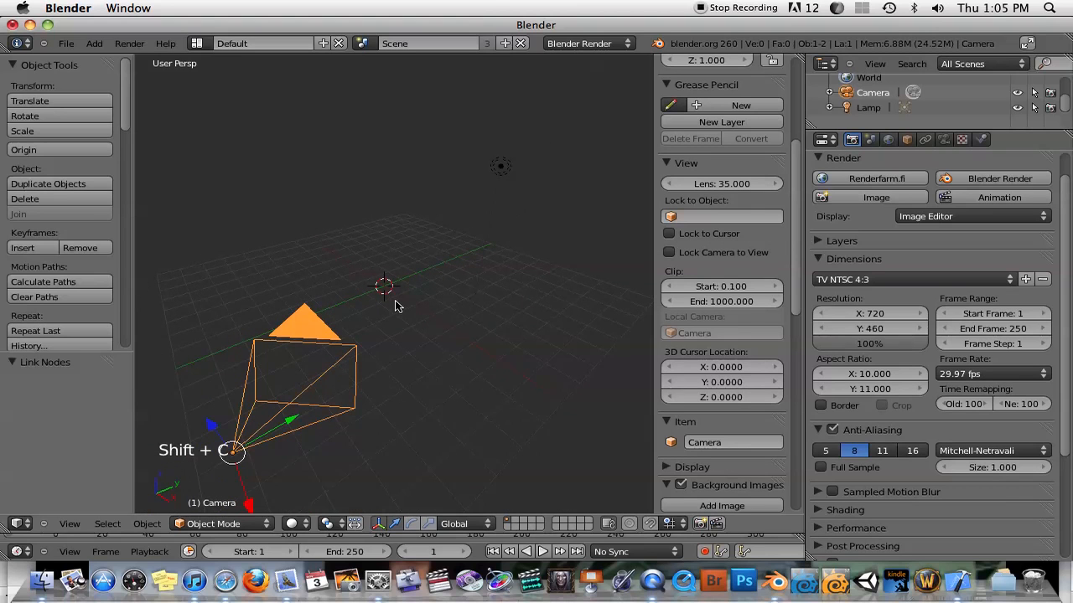
Add a cube mesh with Normal transform orientation and stretch it into a wide slab.
{"action": "key", "text": "shift+a"}
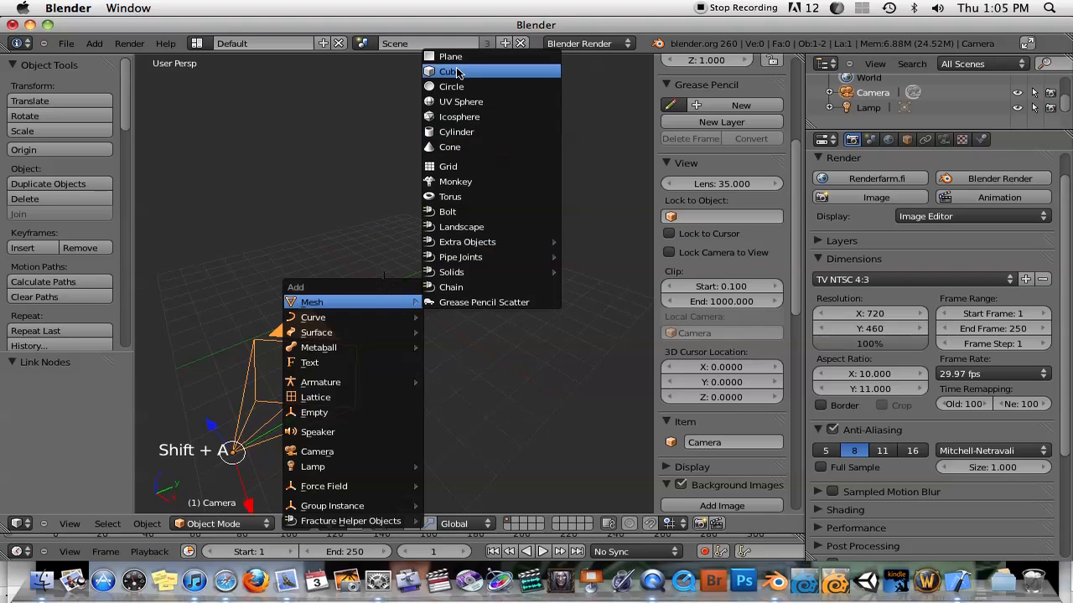
{"action": "left_click", "coordinate": [449, 71]}
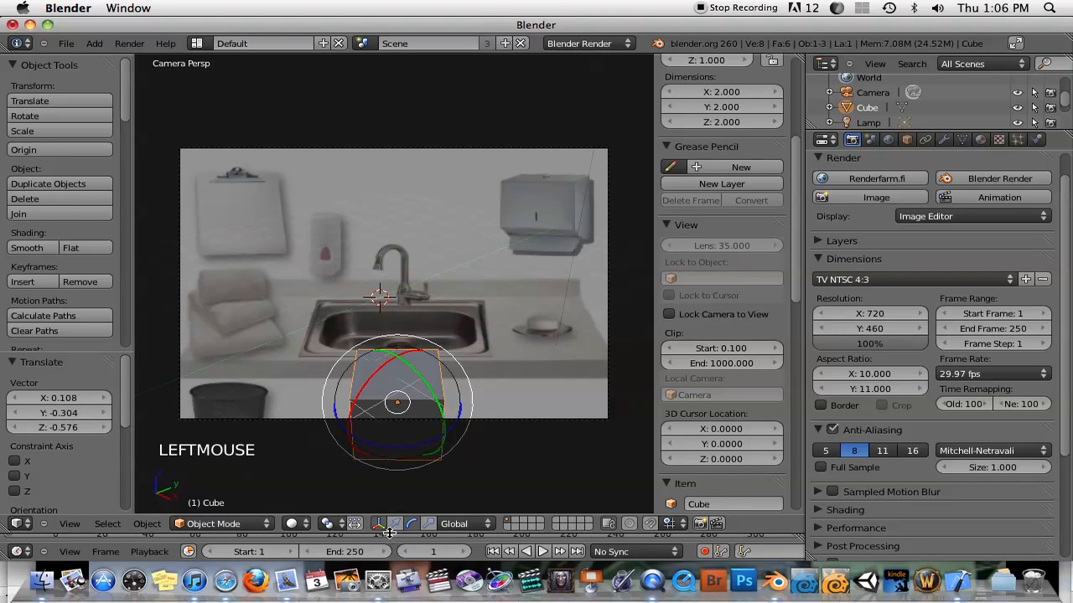
{"action": "left_click", "coordinate": [460, 523]}
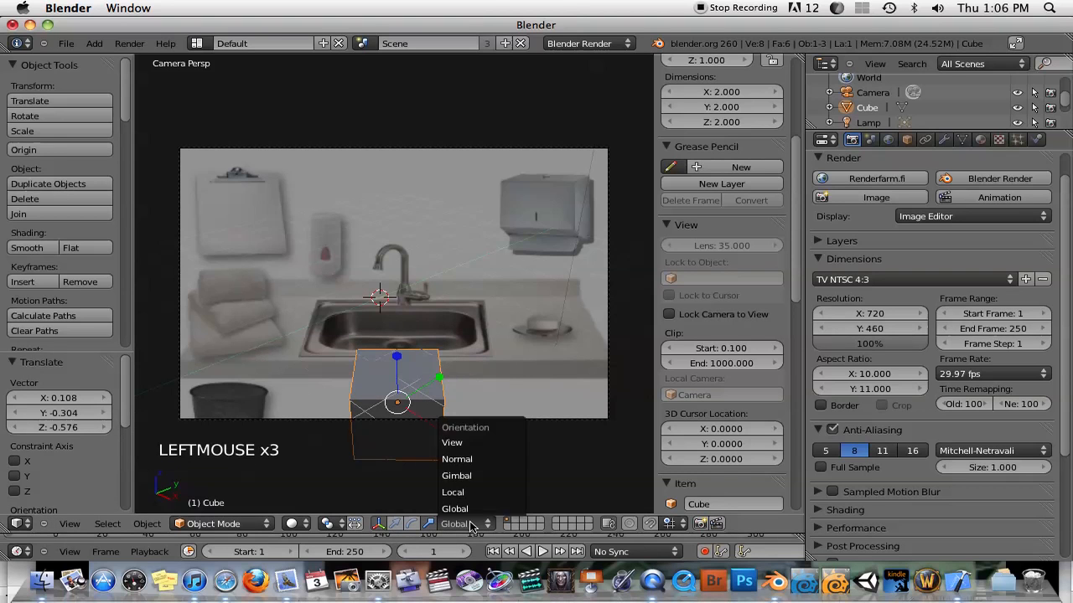
{"action": "left_click", "coordinate": [456, 459]}
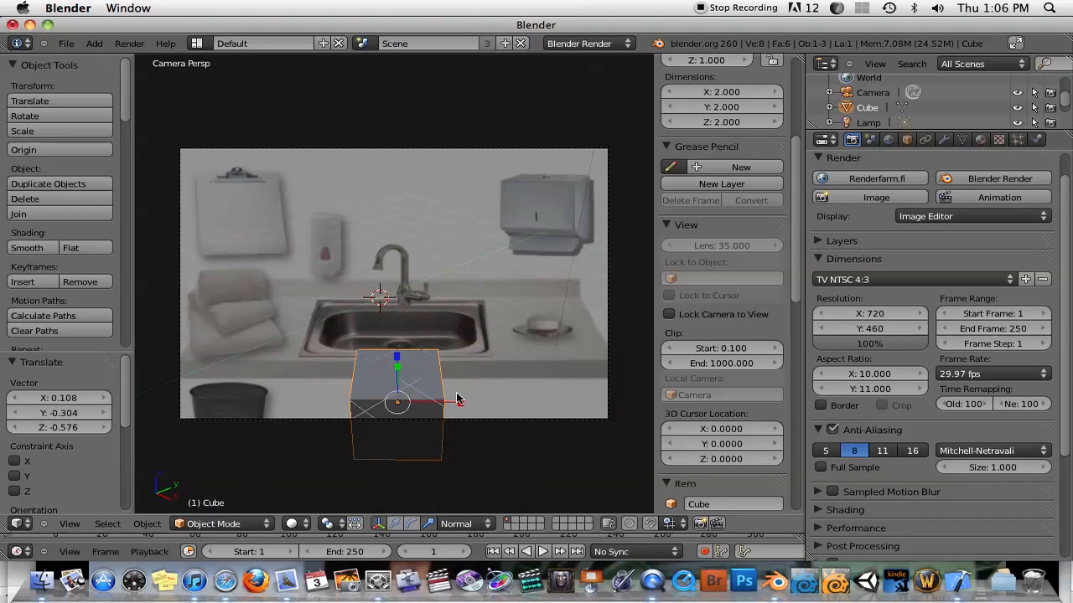
{"action": "left_click_drag", "start_coordinate": [397, 402], "coordinate": [595, 399]}
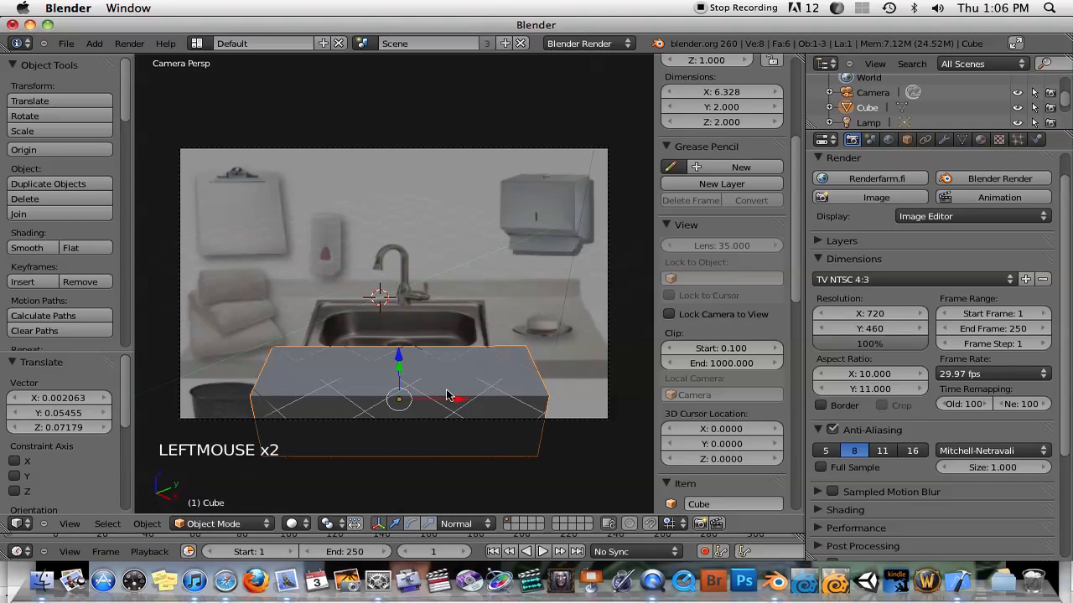
Place the 3D cursor near the faucet and cancel the Add menu without adding anything.
{"action": "left_click", "coordinate": [410, 243]}
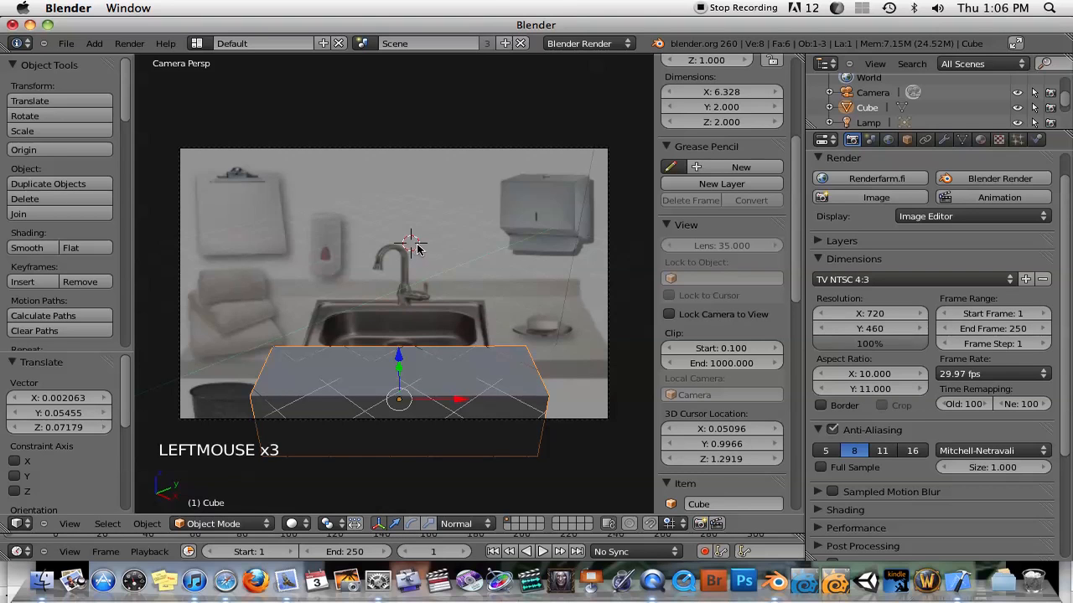
{"action": "key", "text": "shift+a"}
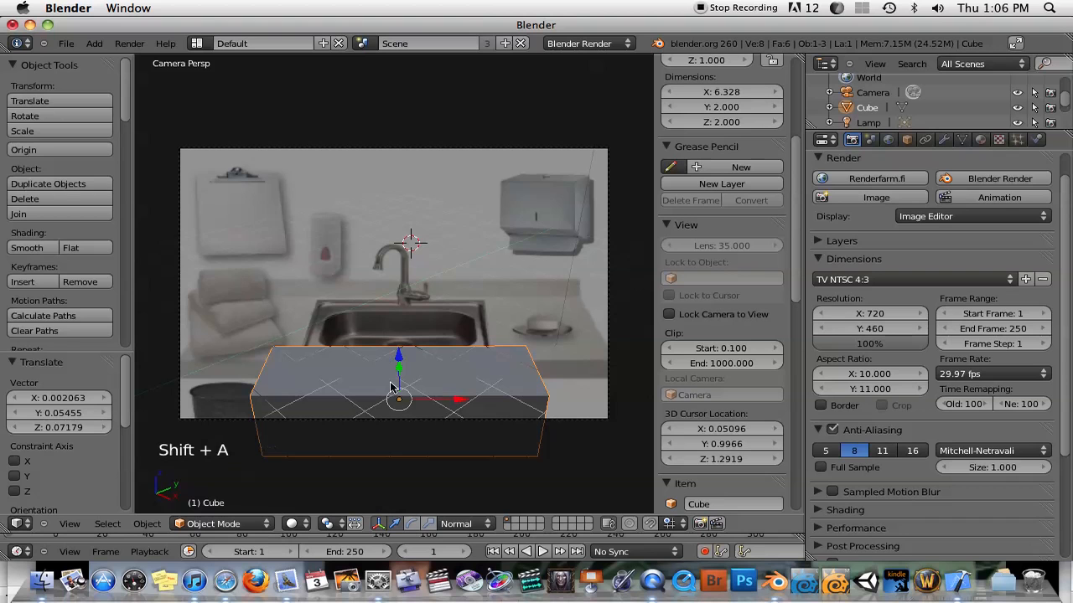
{"action": "right_click", "coordinate": [398, 399]}
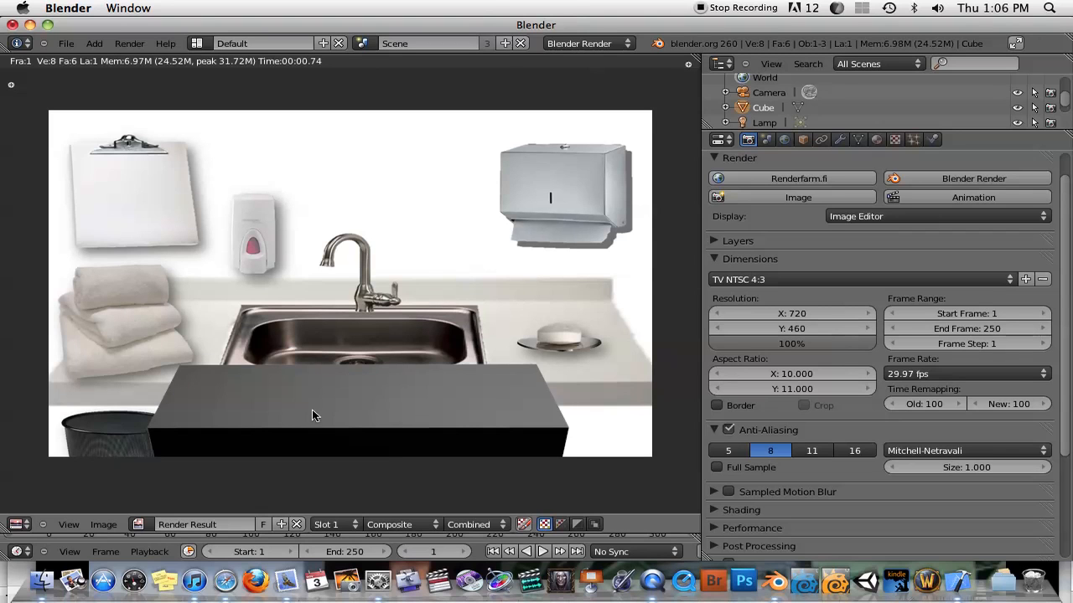
{"action": "mouse_move", "coordinate": [456, 326]}
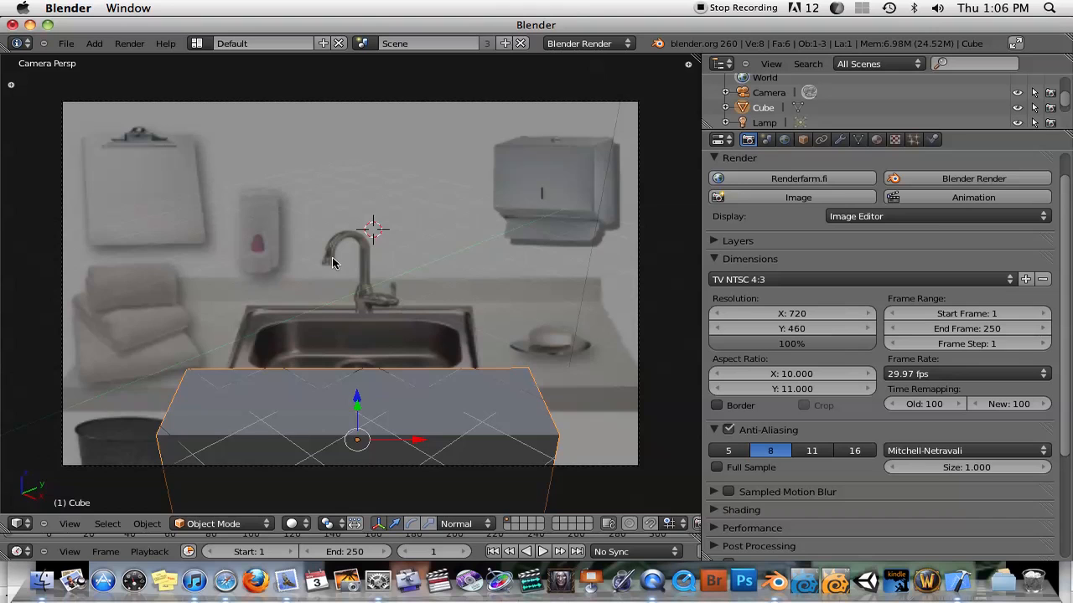
{"action": "mouse_move", "coordinate": [325, 295]}
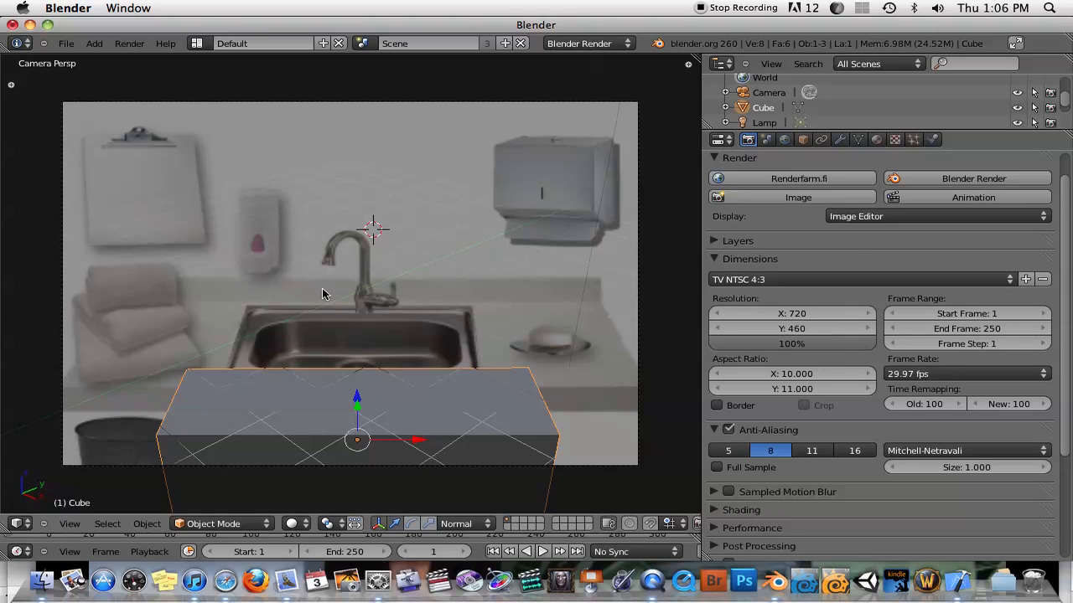
Show the cube's material settings in the Properties editor.
{"action": "left_click", "coordinate": [877, 139]}
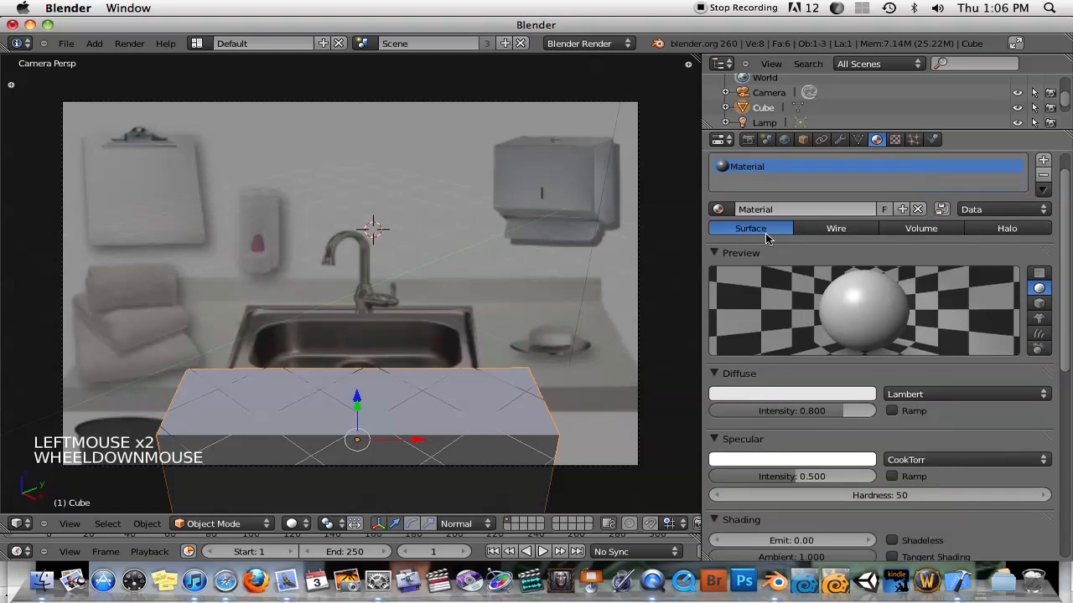
Make the cube's material shadeless and turn off shadow receiving.
{"action": "scroll", "scroll_direction": "down", "scroll_amount": 3}
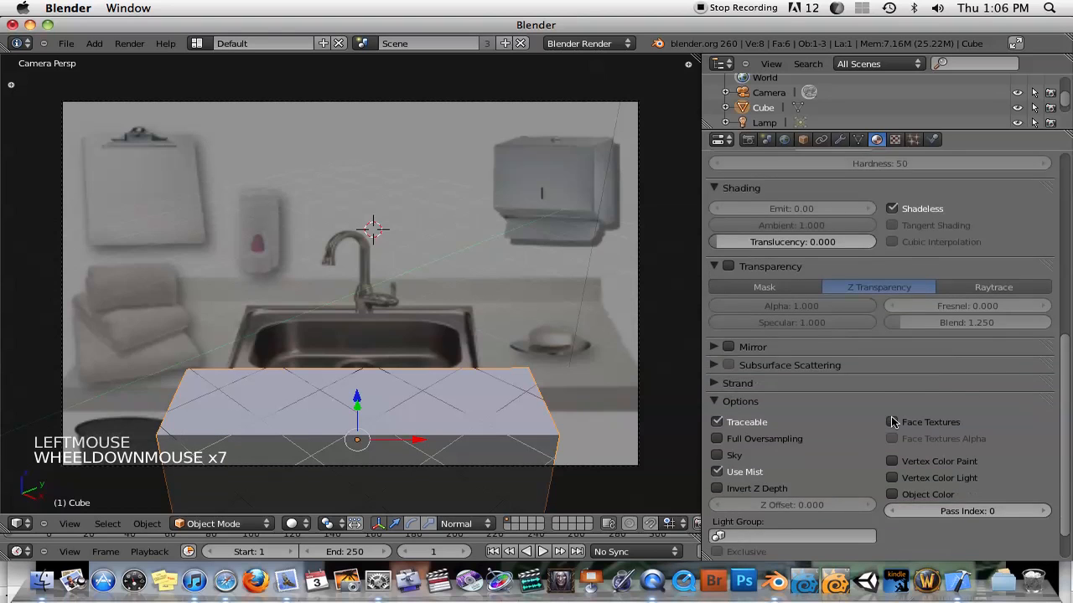
{"action": "scroll", "scroll_direction": "down", "scroll_amount": 3}
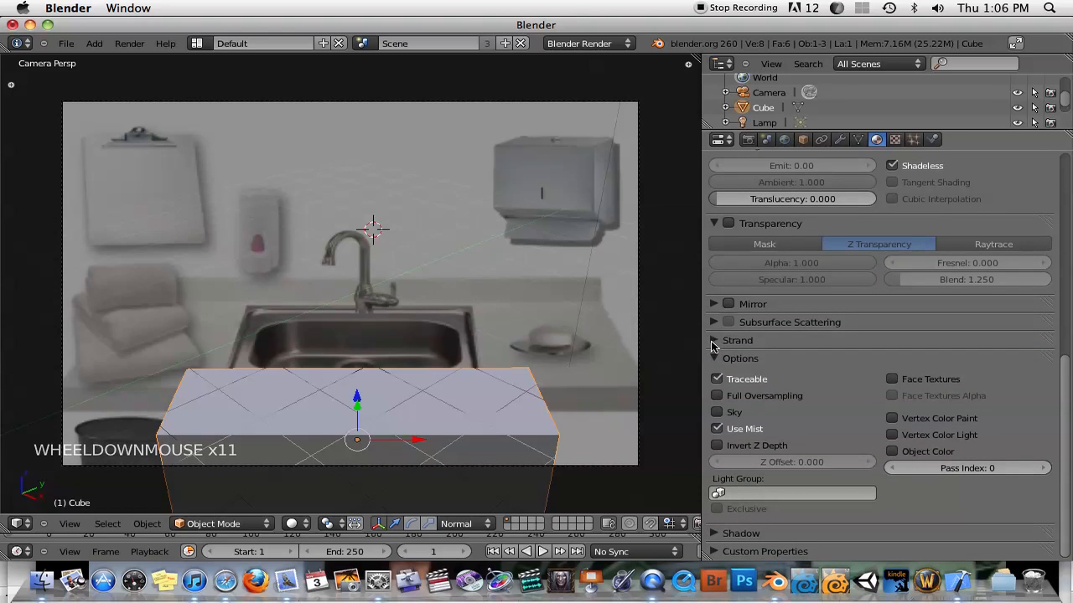
{"action": "scroll", "scroll_direction": "down", "scroll_amount": 3}
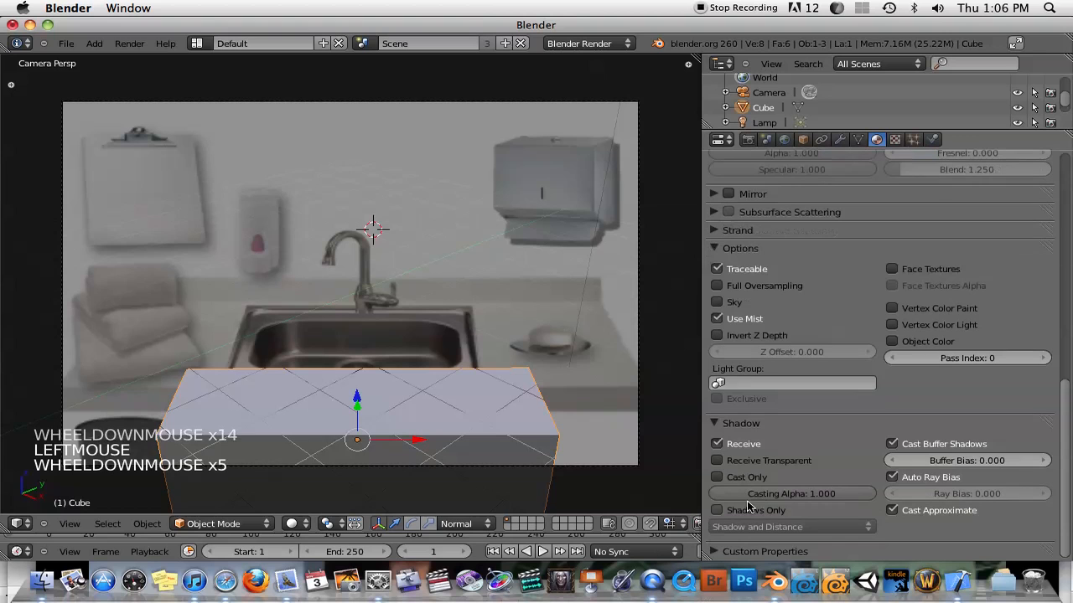
{"action": "left_click", "coordinate": [892, 444]}
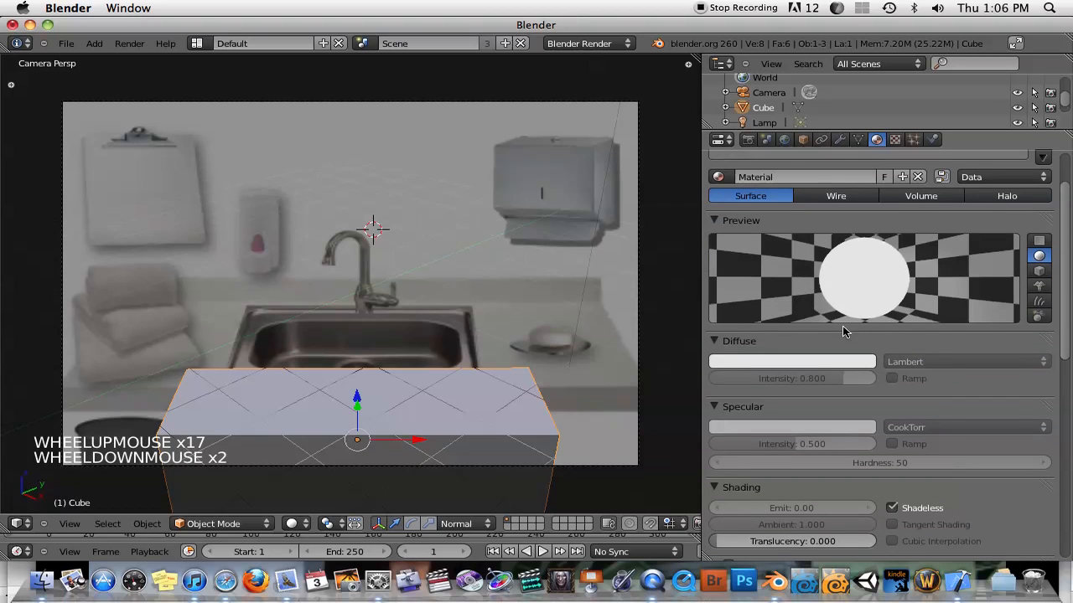
{"action": "scroll", "scroll_direction": "down", "scroll_amount": 3}
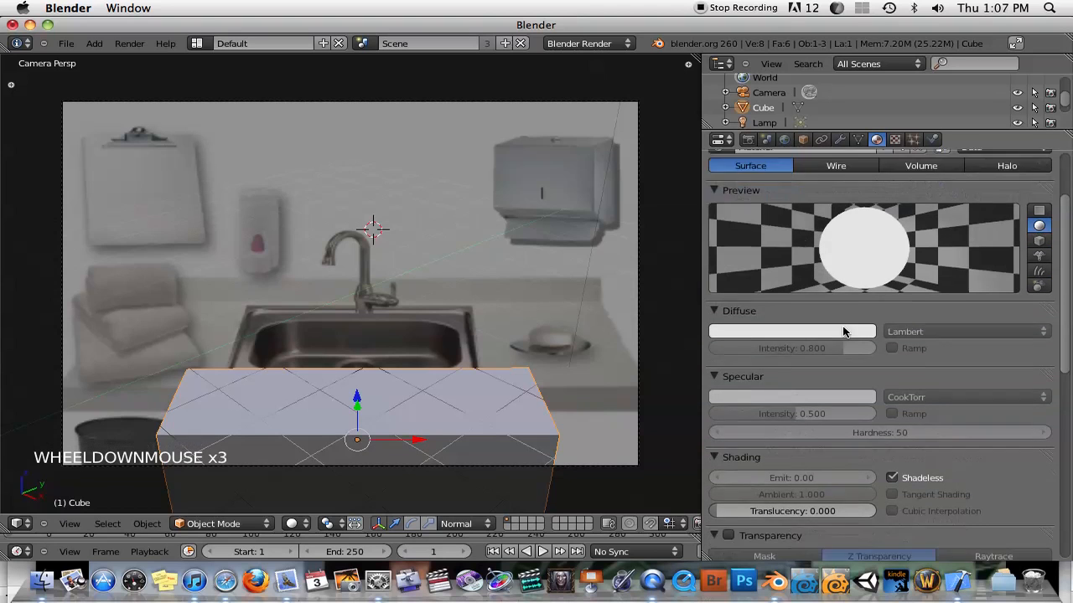
{"action": "scroll", "scroll_direction": "down", "scroll_amount": 3}
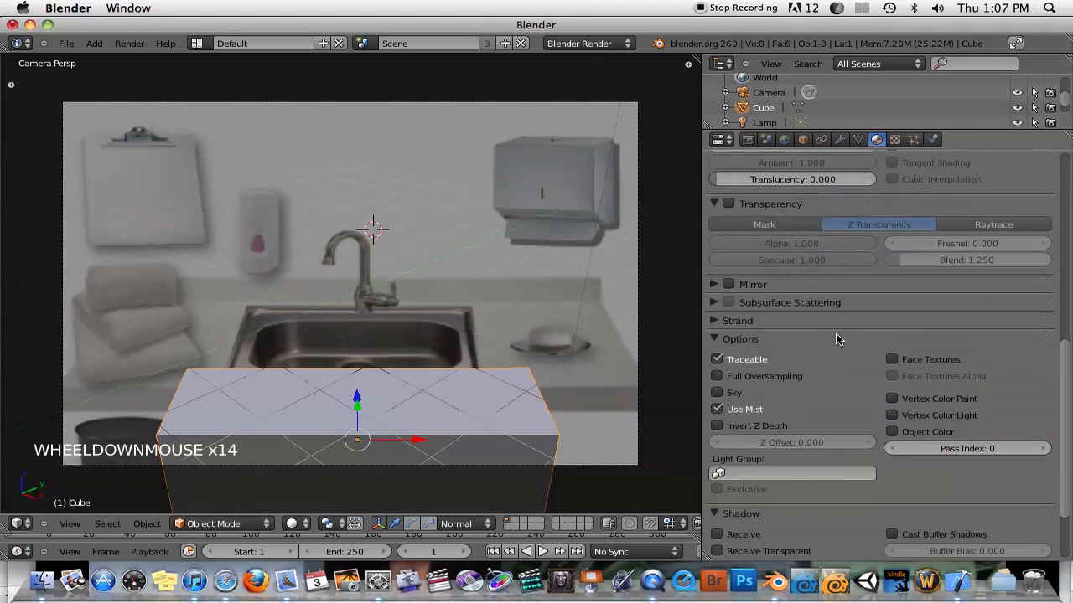
{"action": "scroll", "scroll_direction": "down", "scroll_amount": 3}
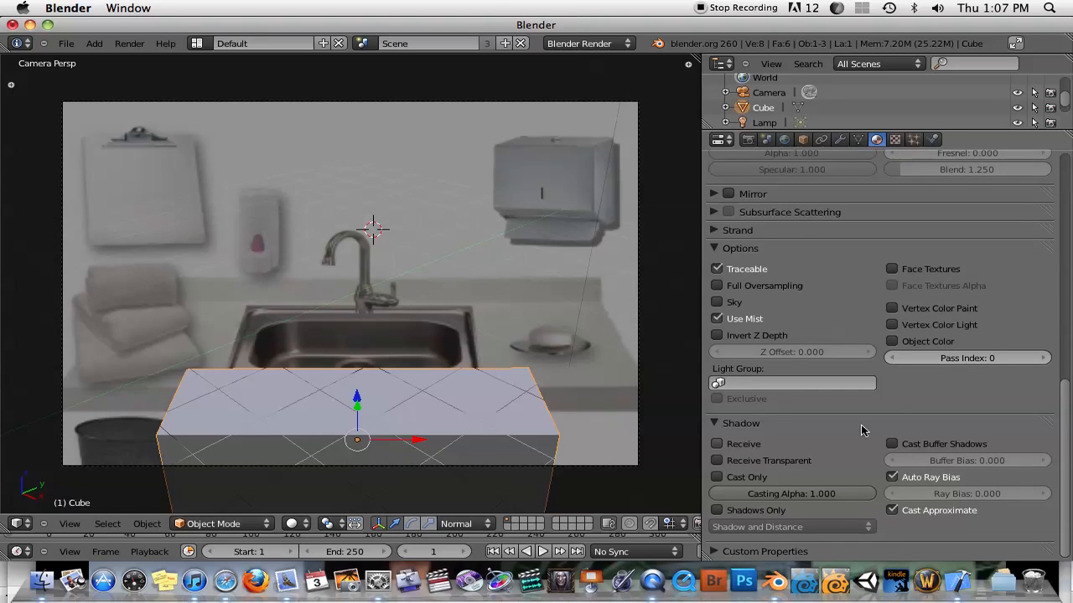
{"action": "mouse_move", "coordinate": [365, 444]}
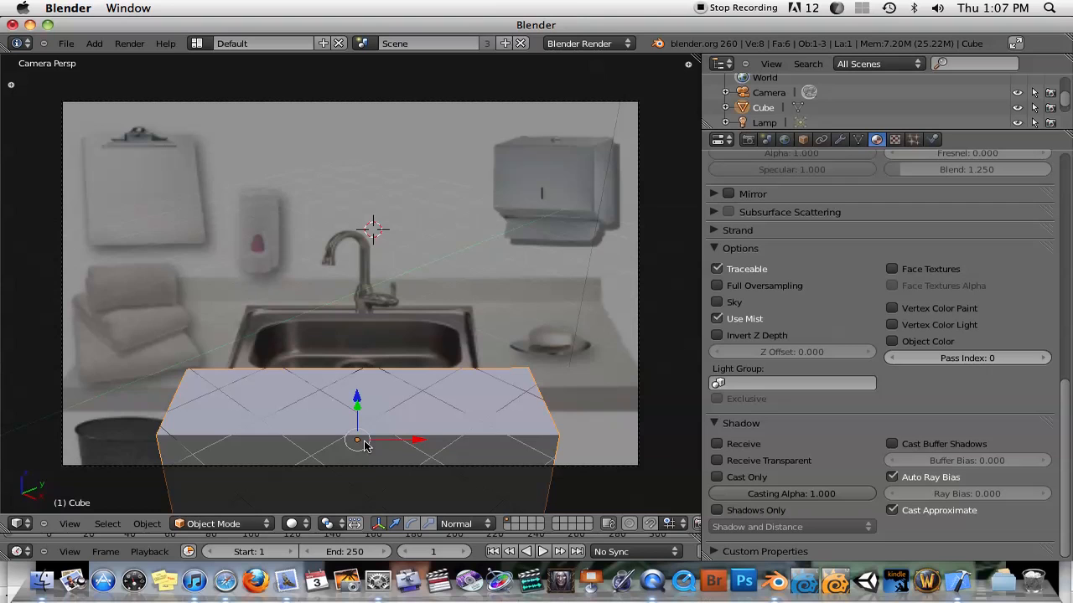
{"action": "mouse_move", "coordinate": [352, 337]}
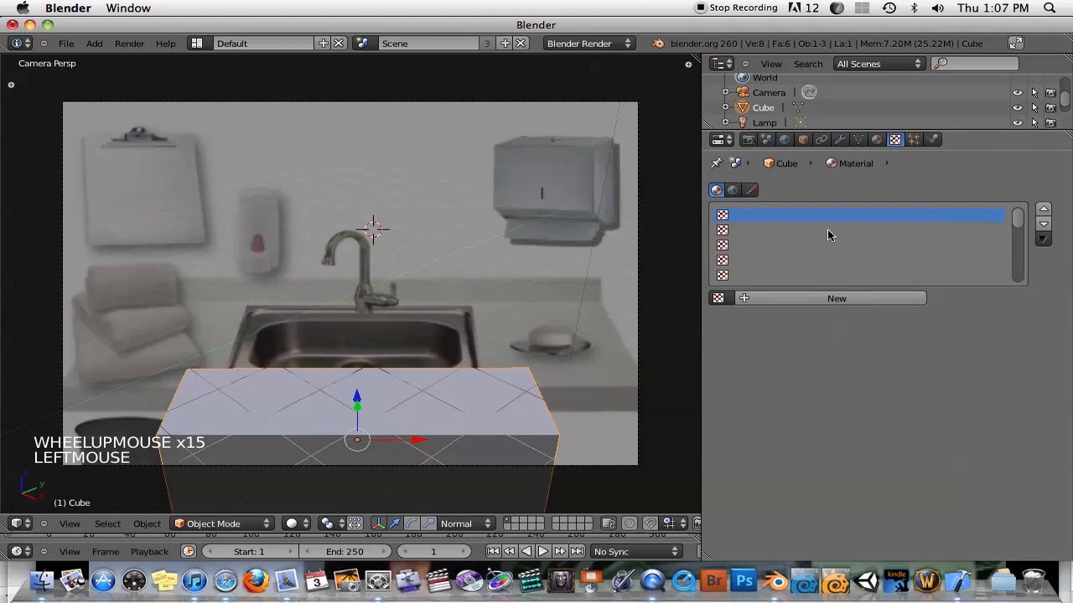
Create a new Image or Movie texture for the cube using background.png.
{"action": "left_click", "coordinate": [837, 298]}
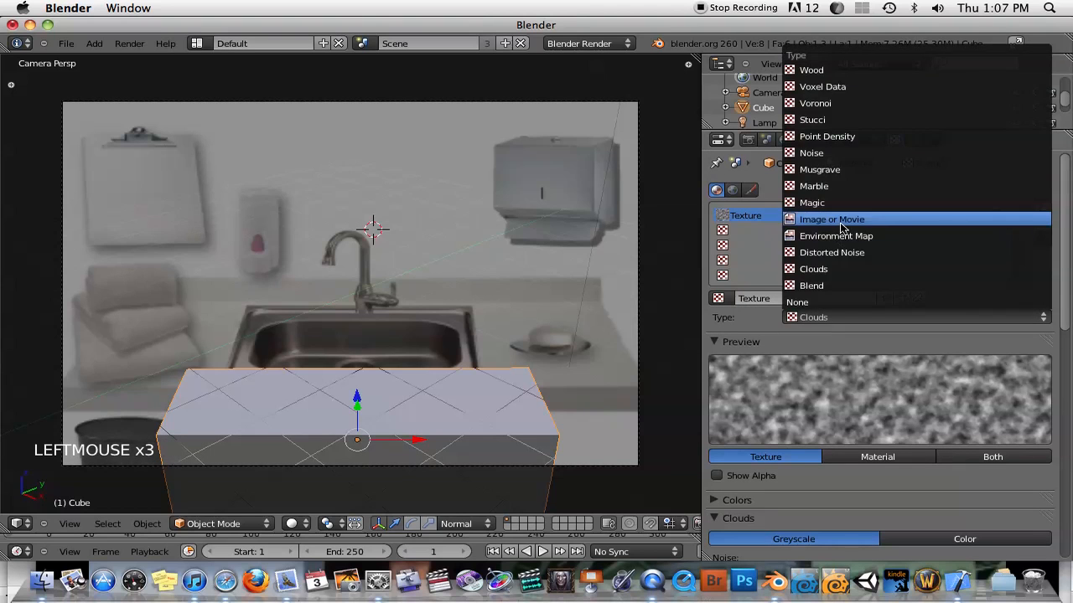
{"action": "left_click", "coordinate": [831, 218]}
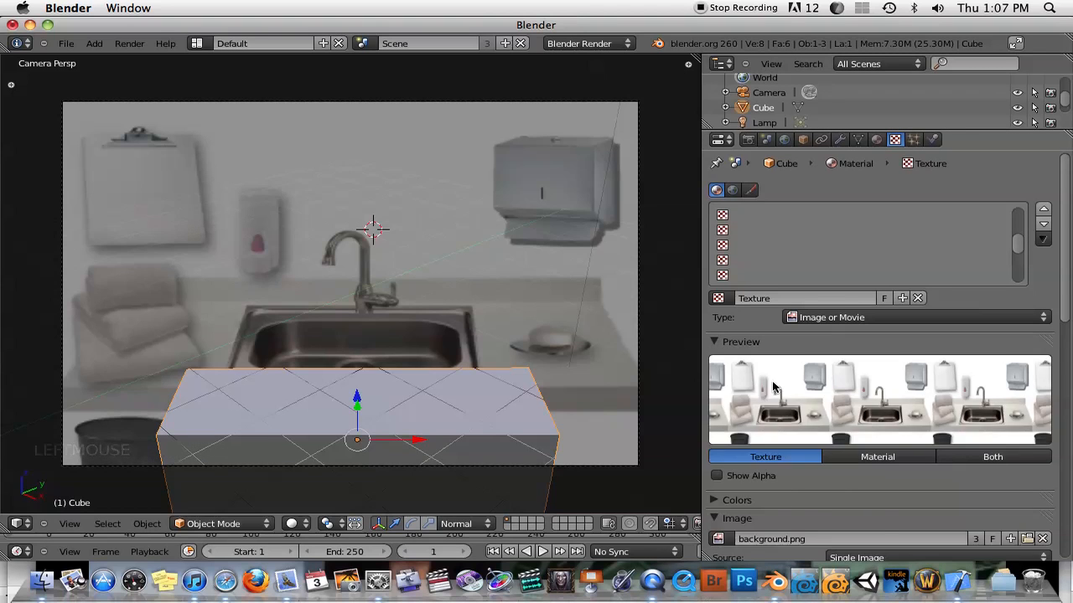
{"action": "scroll", "scroll_direction": "down", "scroll_amount": 3}
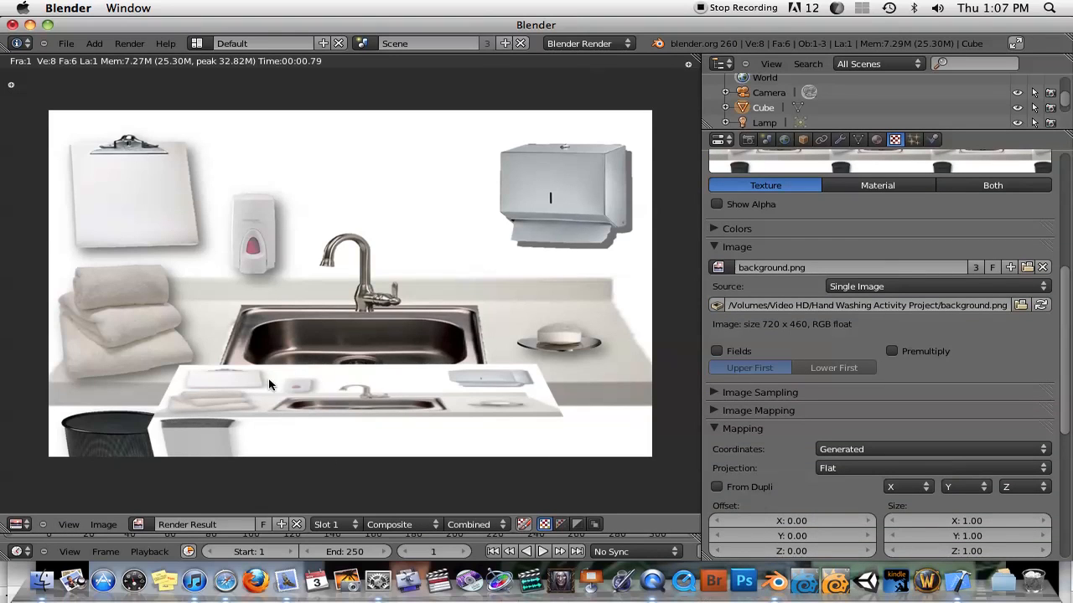
{"action": "mouse_move", "coordinate": [442, 389]}
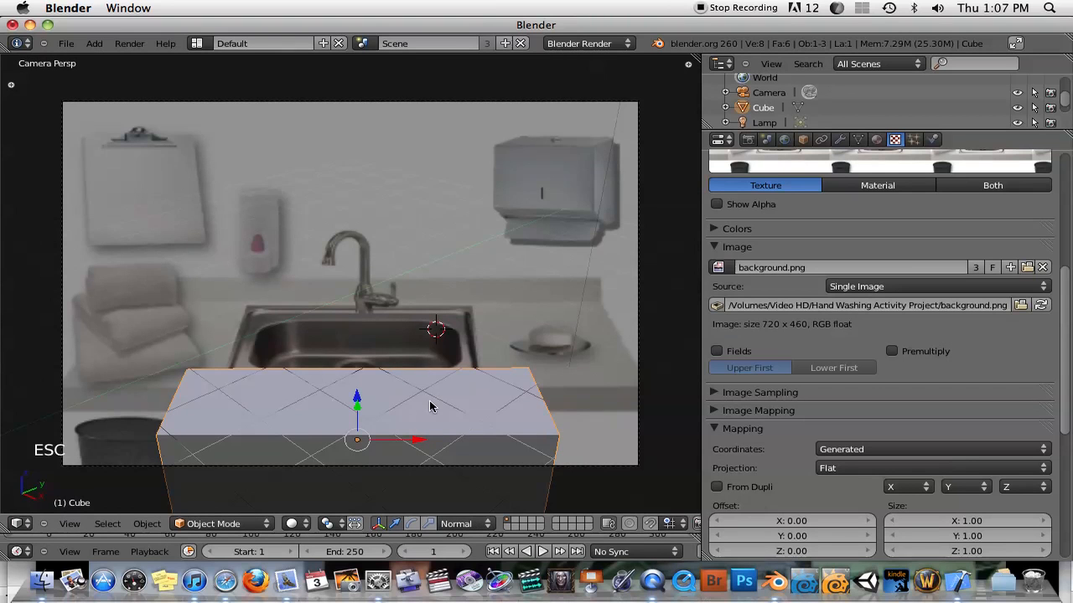
Select the cube and search 'sticky' to add Sticky texture coordinates.
{"action": "right_click", "coordinate": [543, 226]}
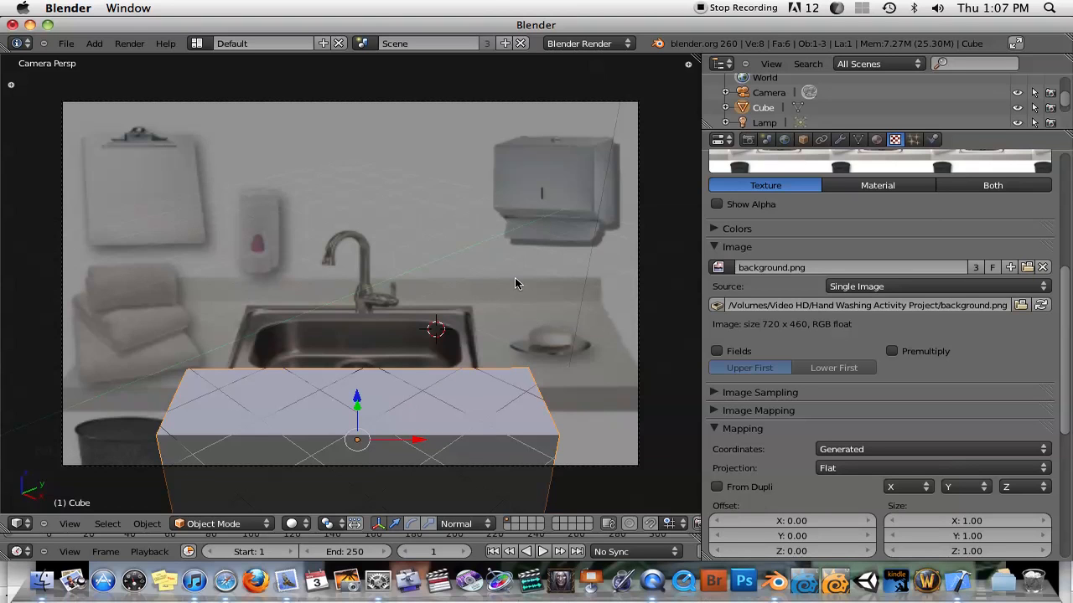
{"action": "mouse_move", "coordinate": [501, 286]}
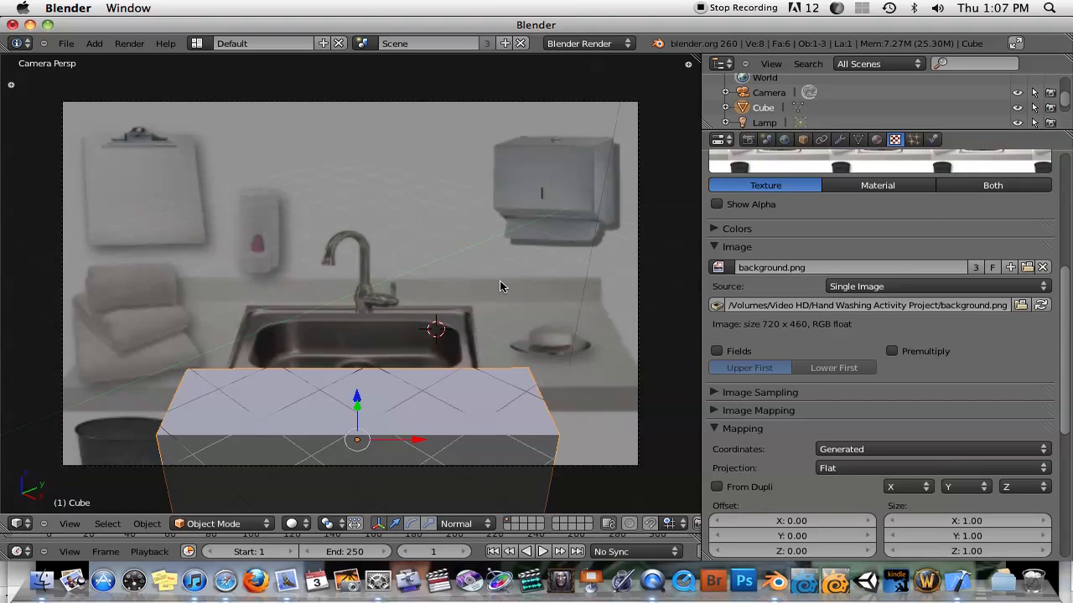
{"action": "key", "text": "space"}
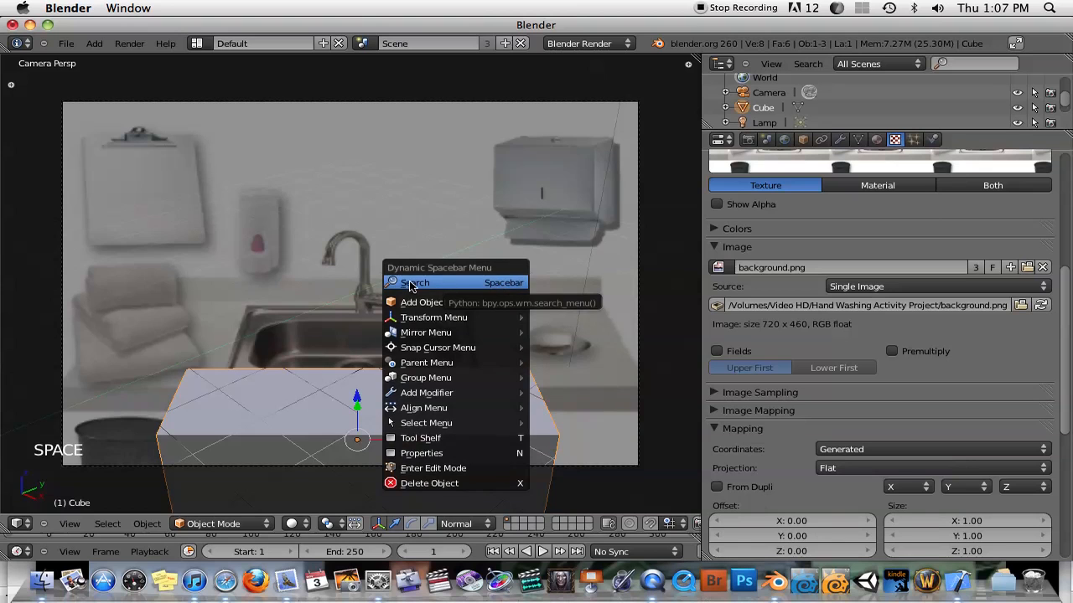
{"action": "left_click", "coordinate": [415, 282]}
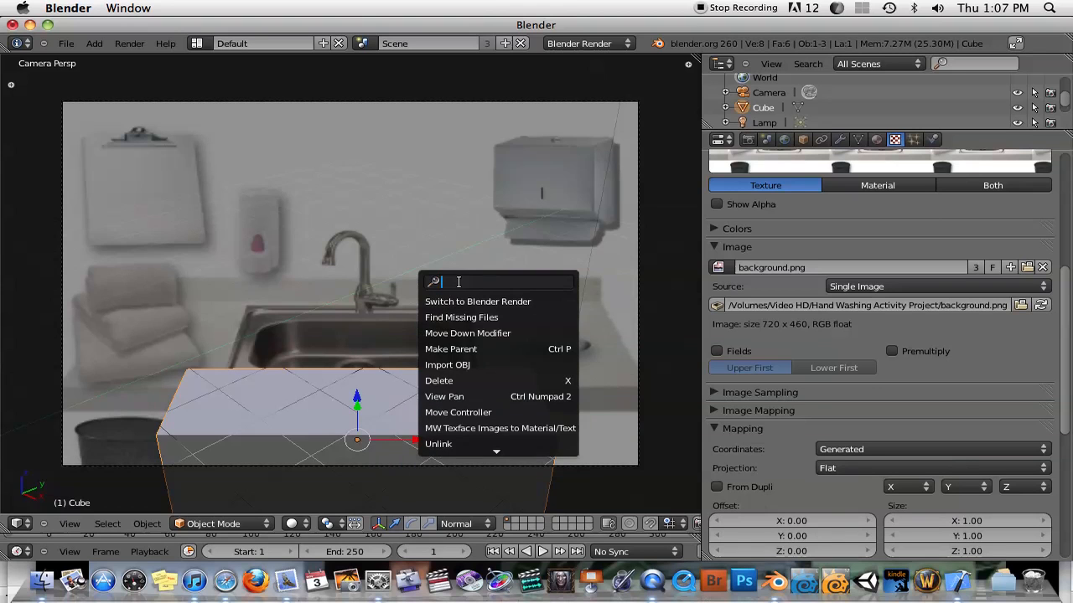
{"action": "key", "text": "space"}
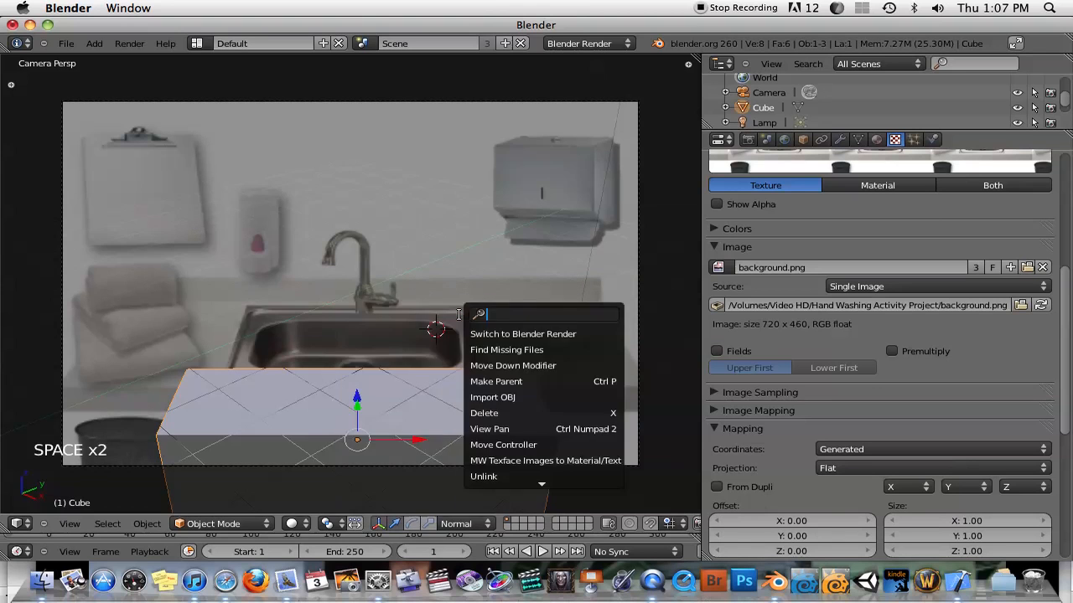
{"action": "type", "text": "stic"}
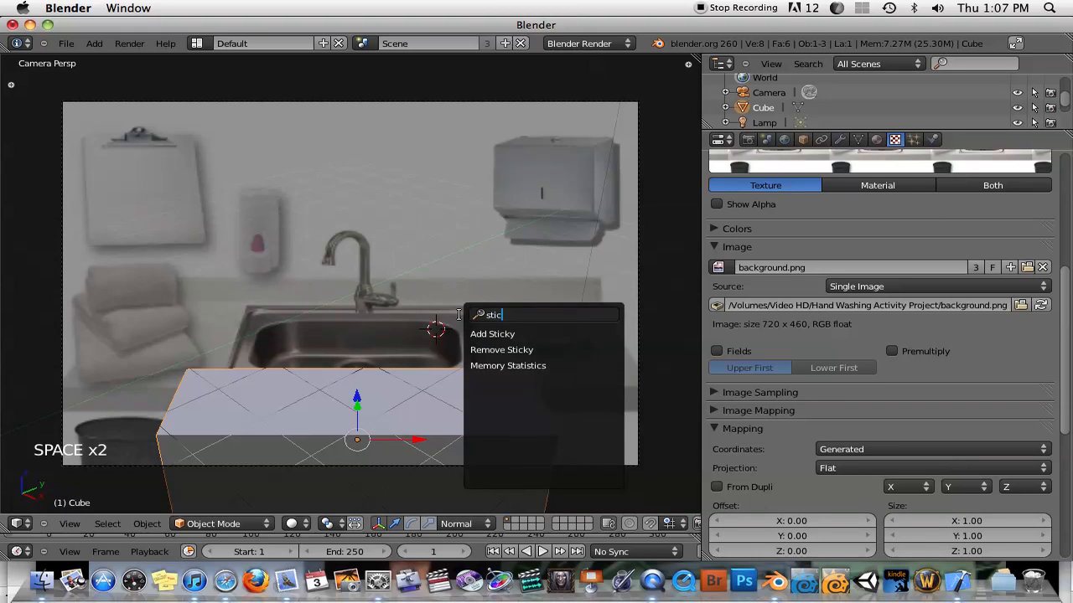
{"action": "type", "text": "ky"}
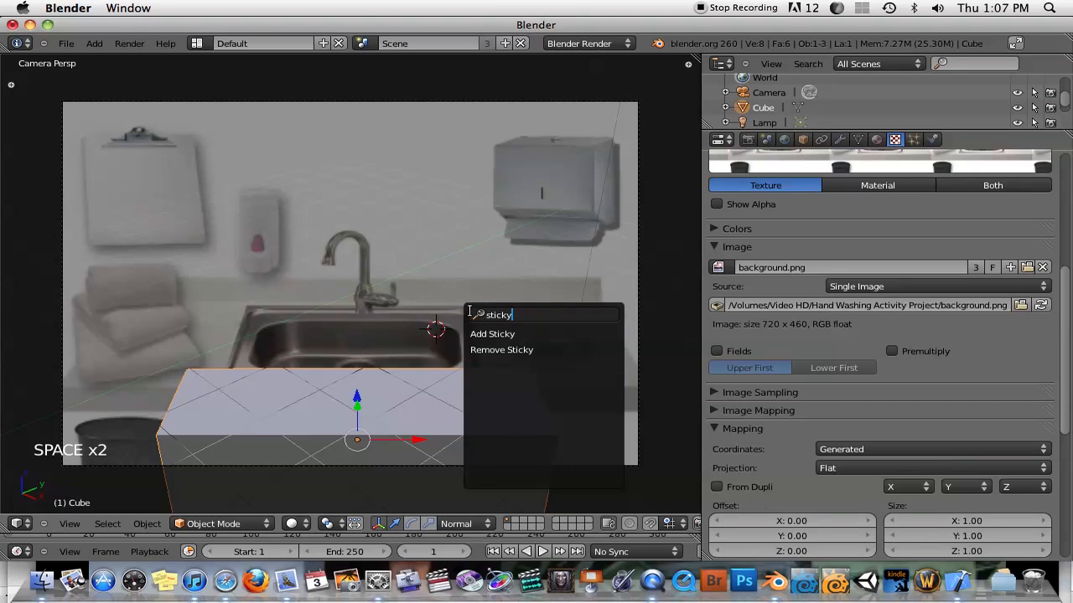
{"action": "mouse_move", "coordinate": [493, 334]}
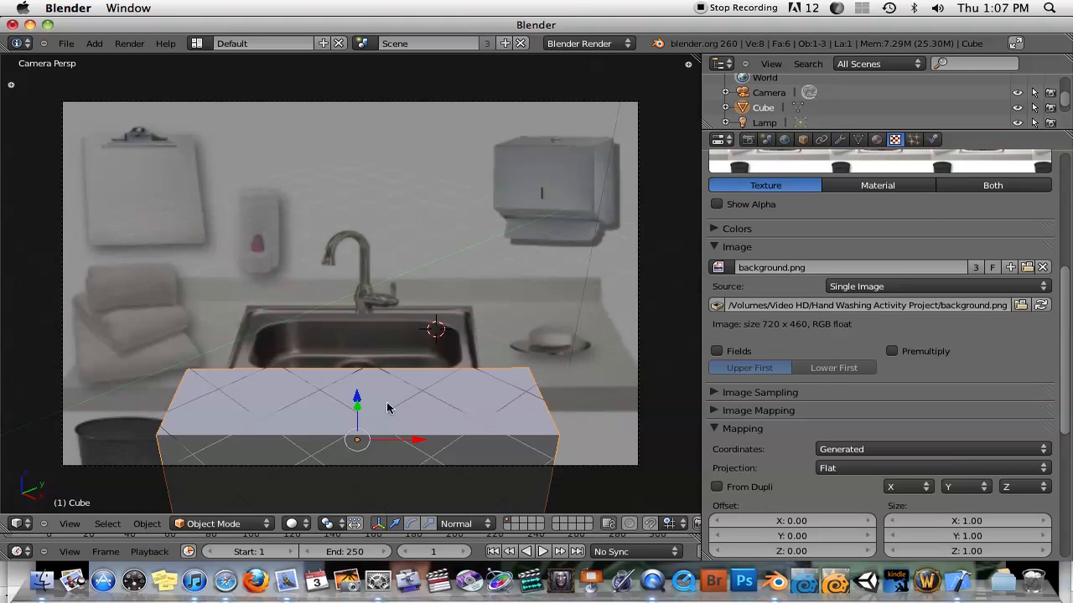
{"action": "mouse_move", "coordinate": [342, 419]}
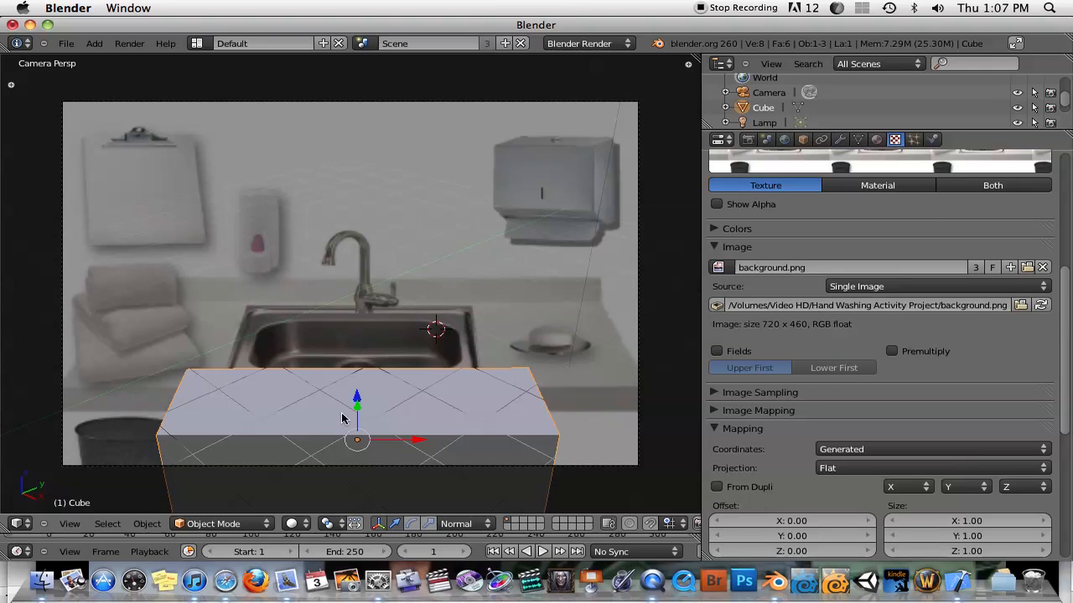
{"action": "mouse_move", "coordinate": [245, 345]}
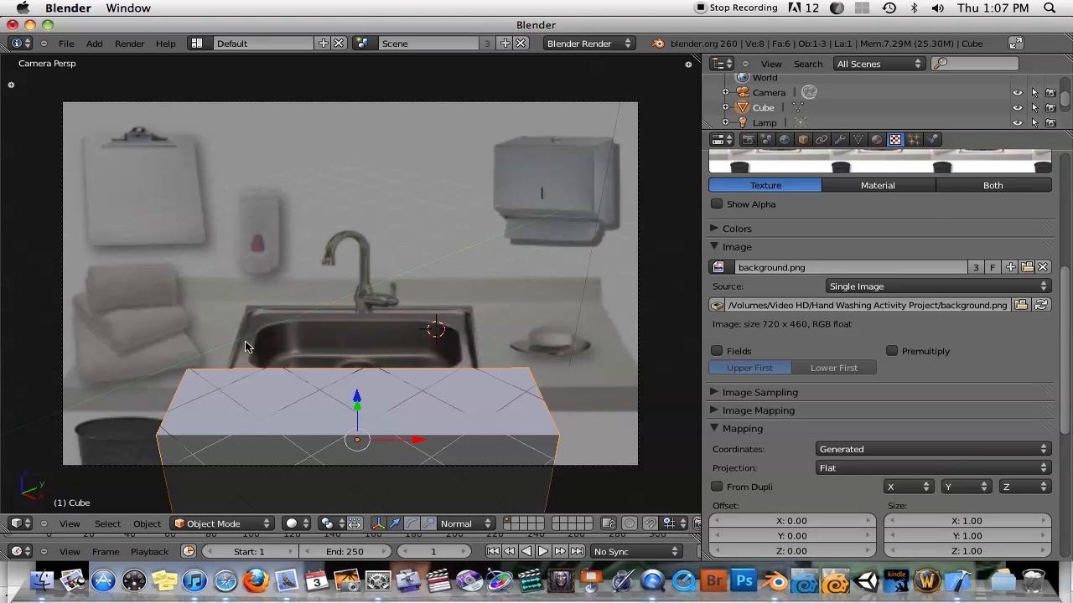
{"action": "mouse_move", "coordinate": [234, 379]}
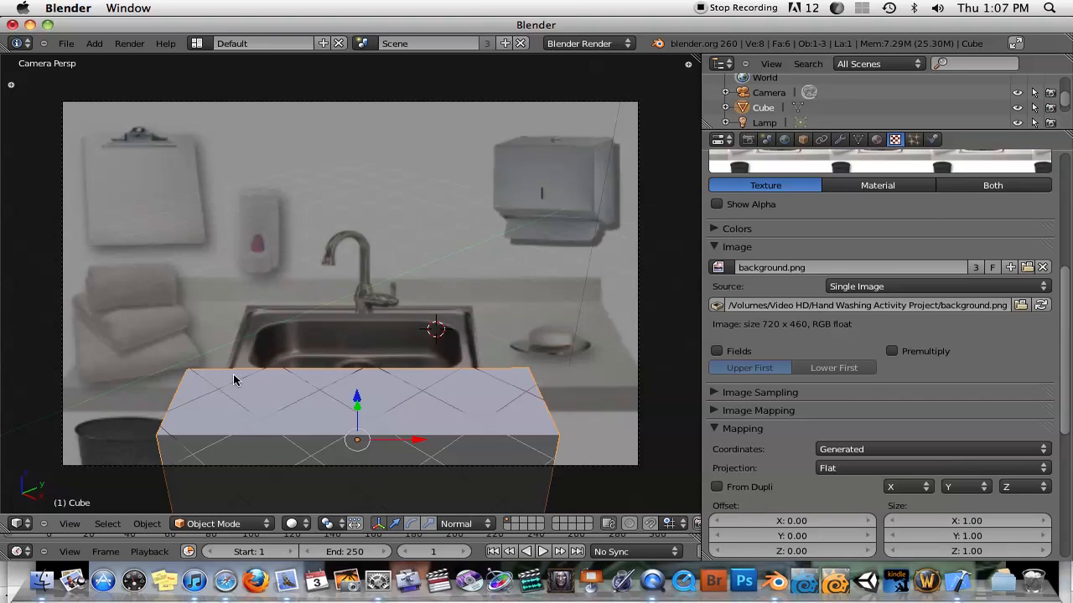
Set the cube texture's Mapping Coordinates to Sticky and render the scene with F12.
{"action": "left_click", "coordinate": [895, 141]}
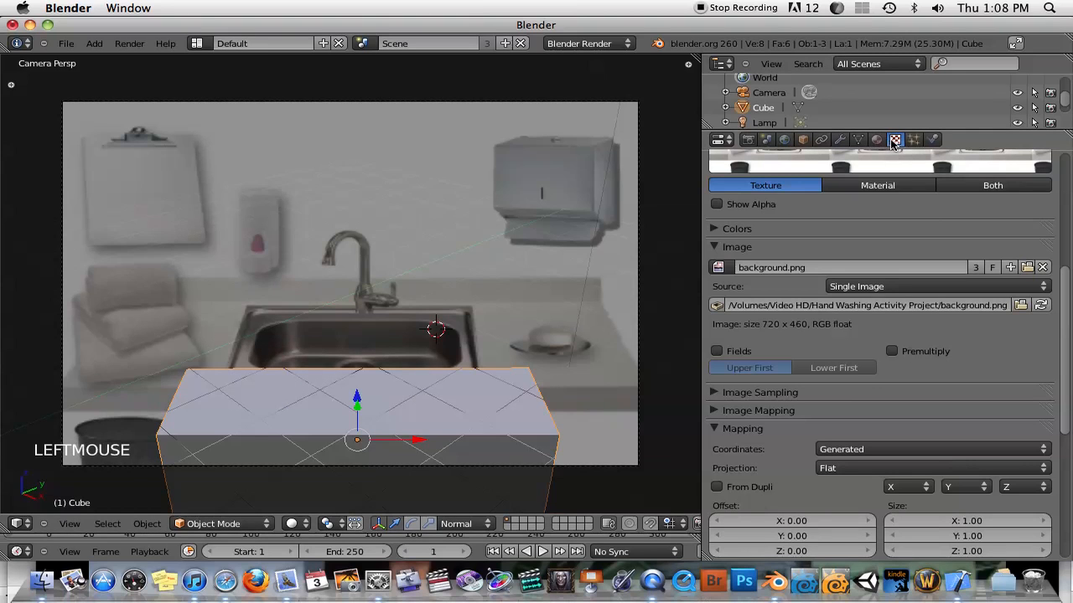
{"action": "scroll", "scroll_direction": "down", "scroll_amount": 3}
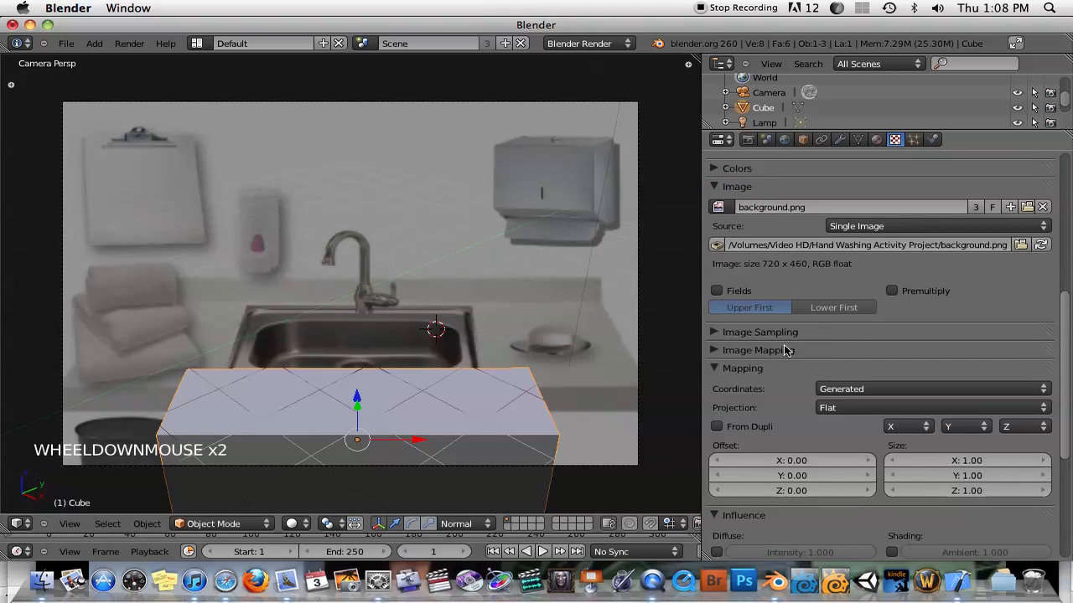
{"action": "left_click", "coordinate": [930, 388]}
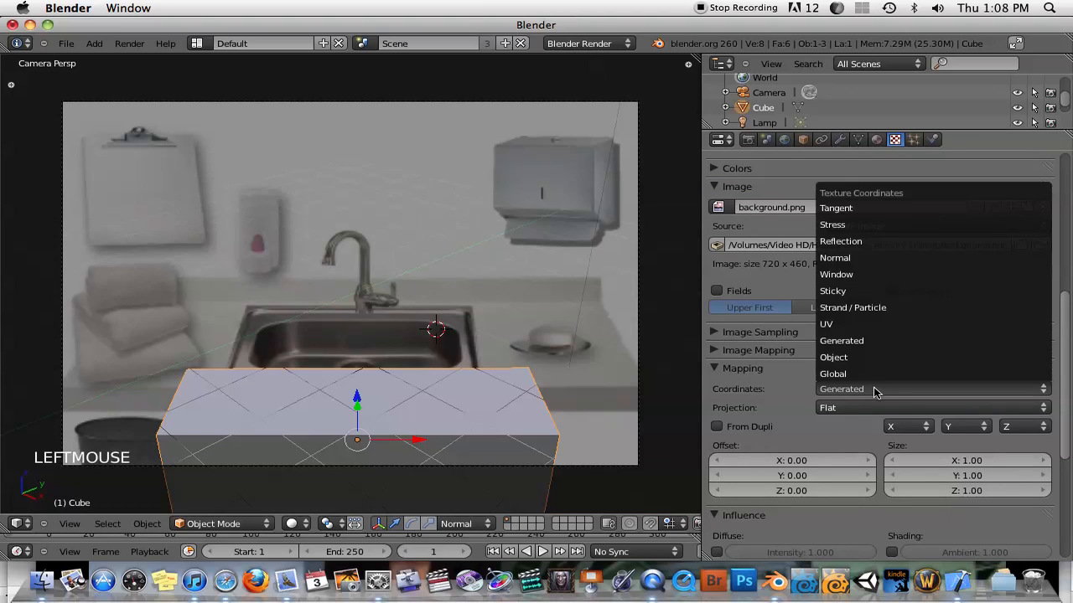
{"action": "mouse_move", "coordinate": [848, 292]}
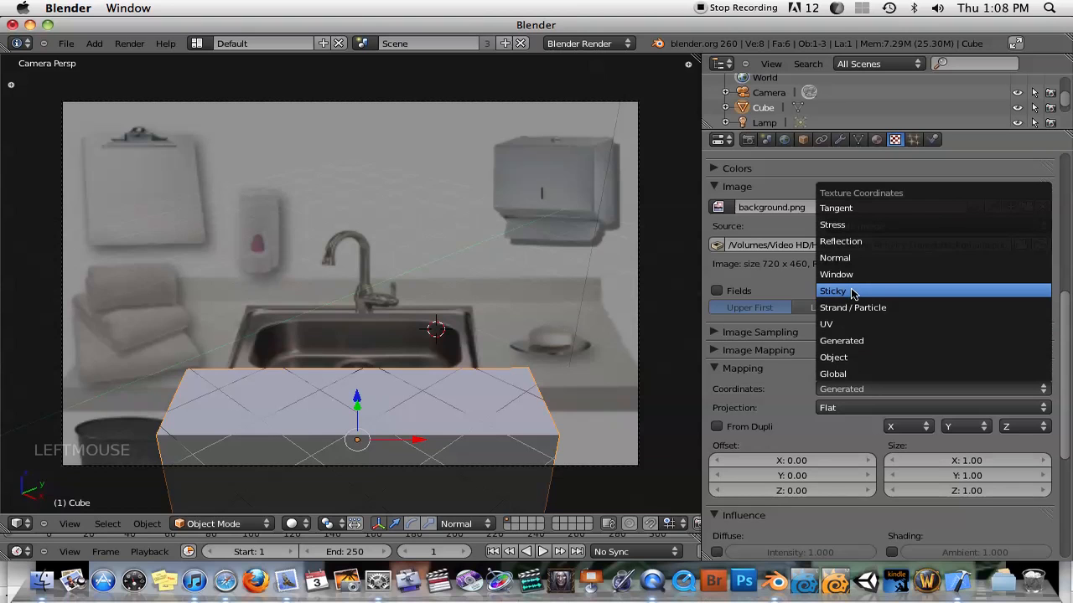
{"action": "left_click", "coordinate": [831, 291]}
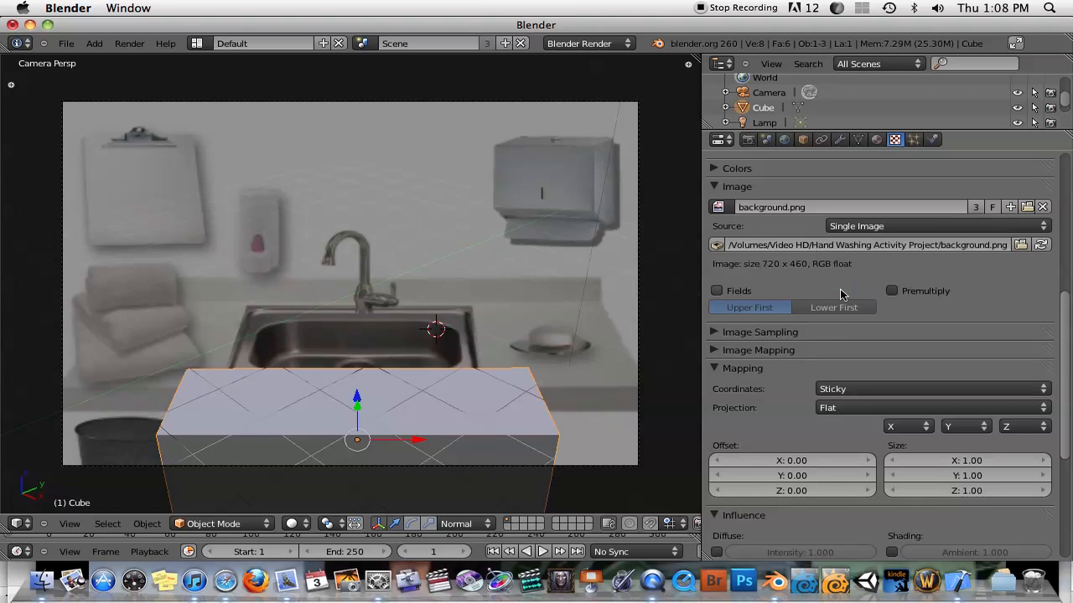
{"action": "mouse_move", "coordinate": [543, 342]}
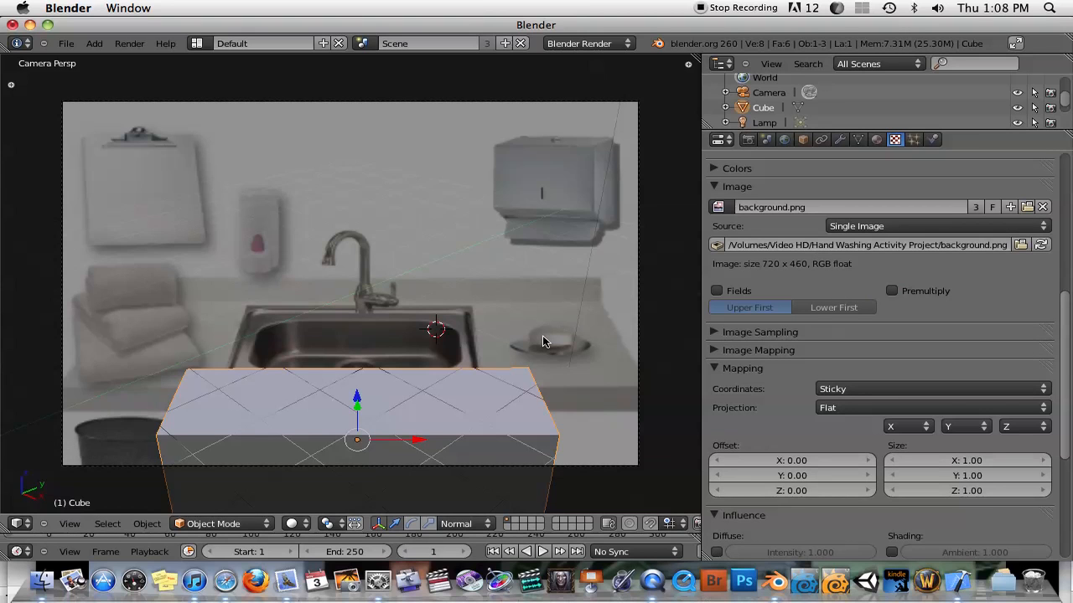
{"action": "key", "text": "F12"}
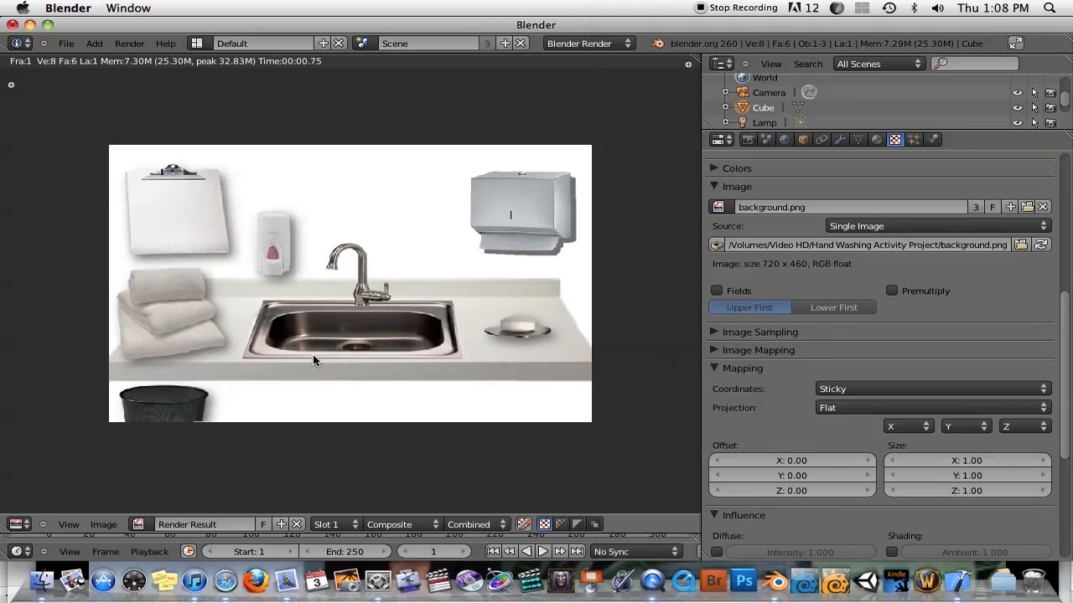
{"action": "mouse_move", "coordinate": [491, 352]}
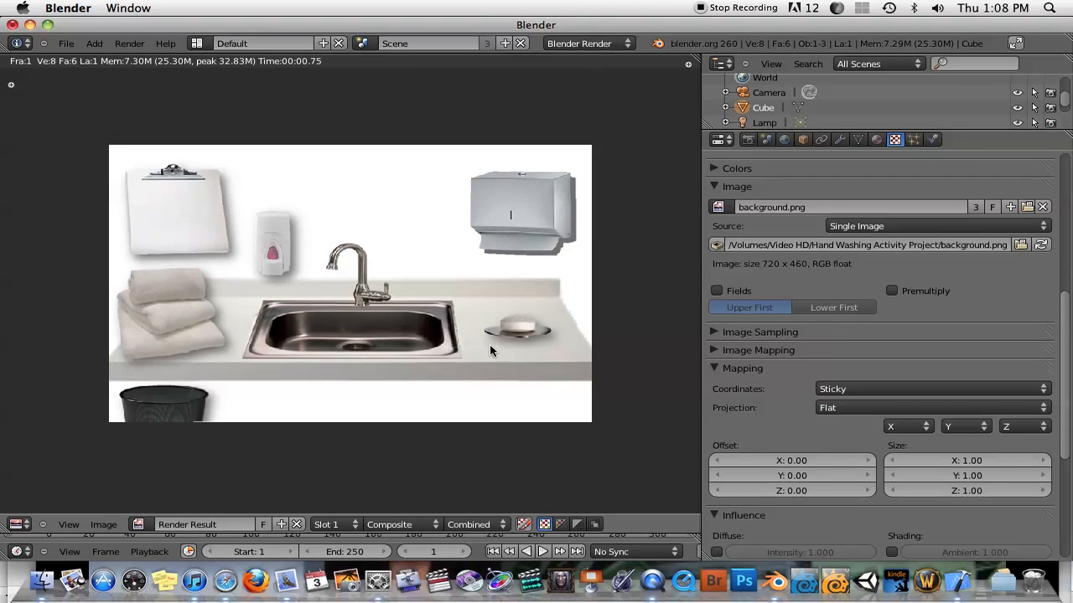
{"action": "mouse_move", "coordinate": [302, 339]}
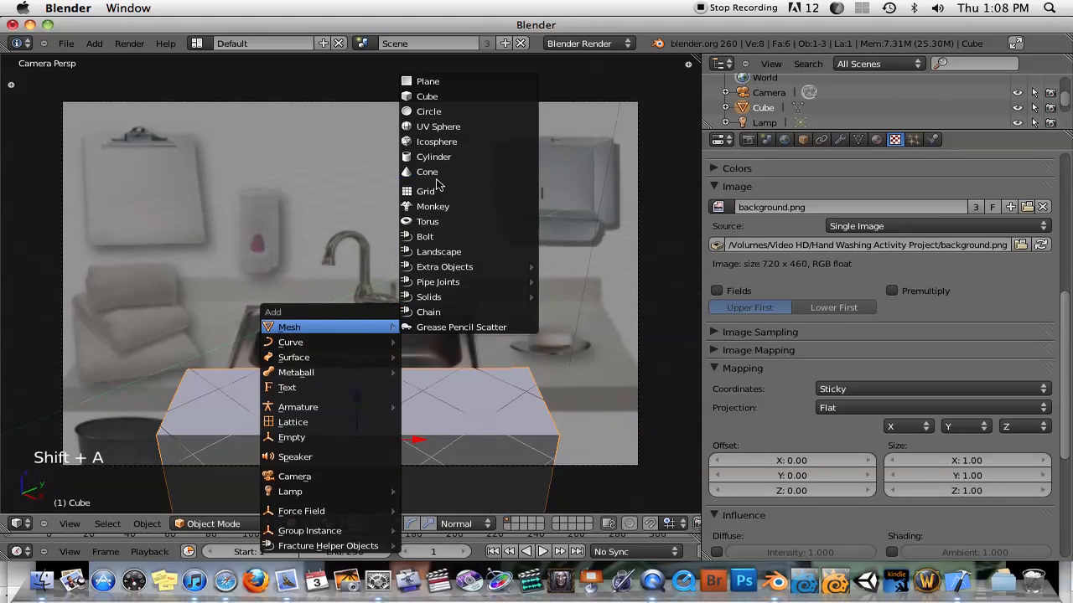
Add a monkey mesh and grab it into position inside the sink.
{"action": "left_click", "coordinate": [432, 206]}
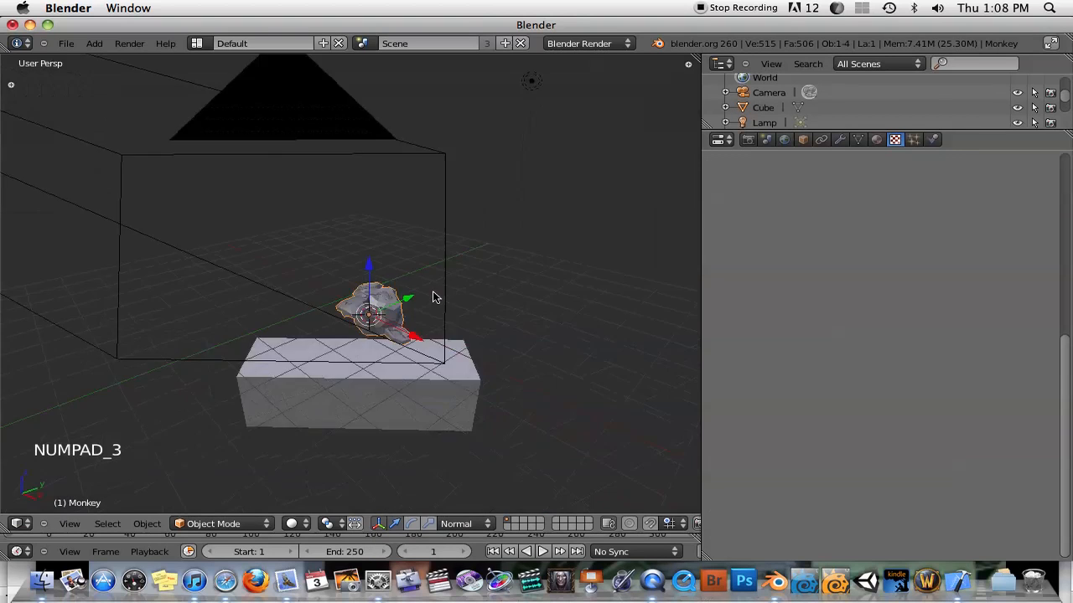
{"action": "scroll", "scroll_direction": "down", "scroll_amount": 3}
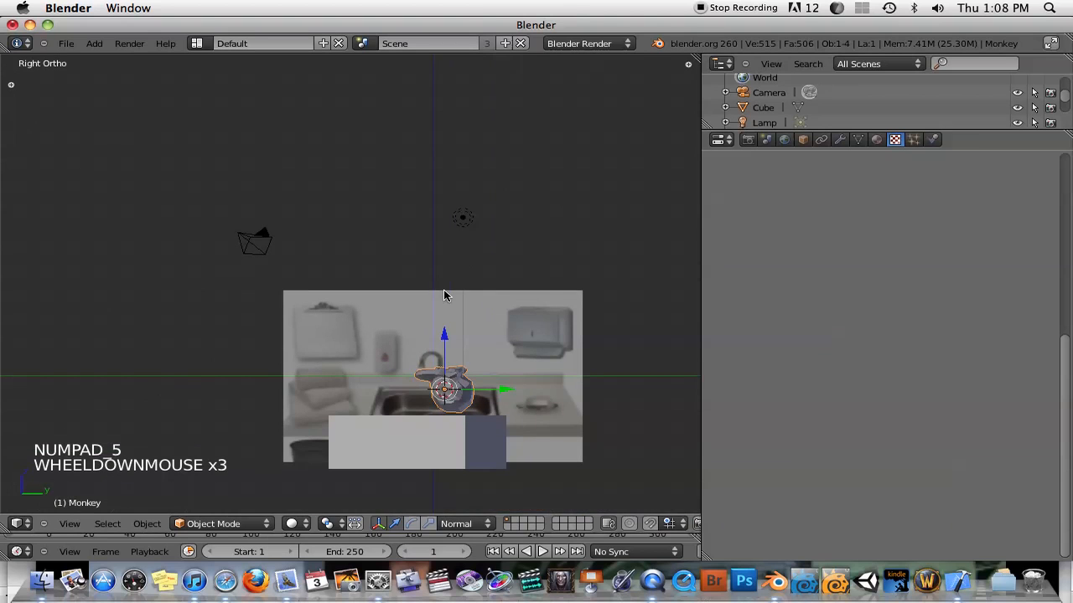
{"action": "key", "text": "g"}
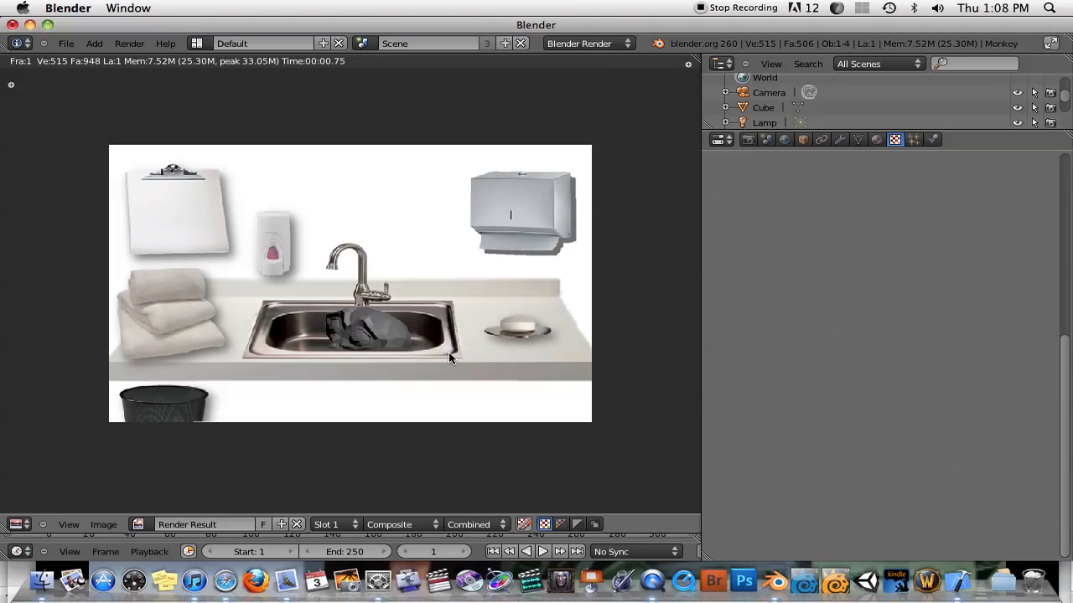
{"action": "mouse_move", "coordinate": [377, 368]}
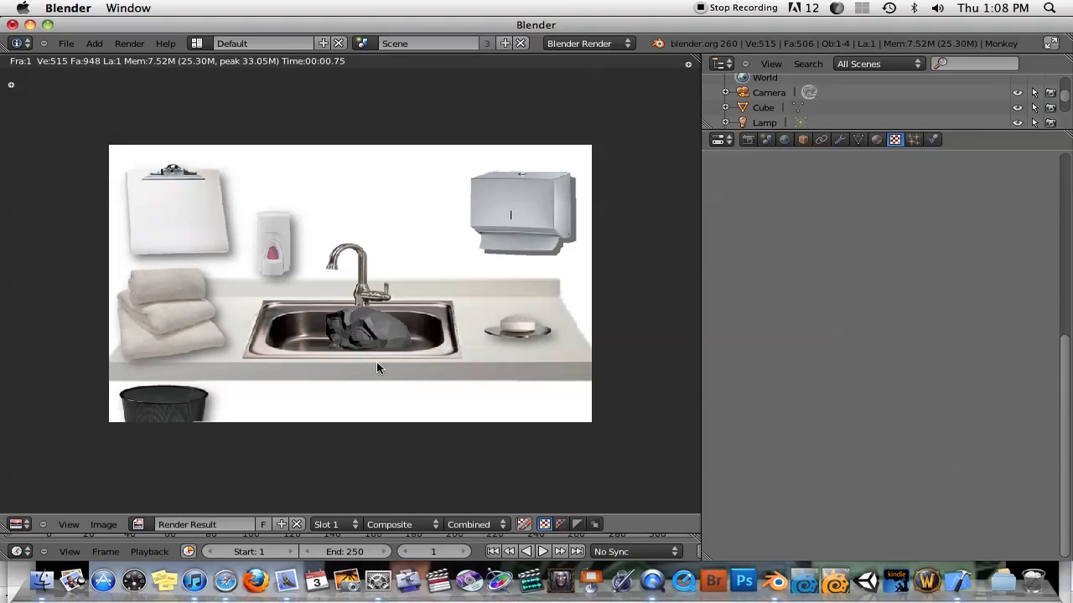
{"action": "mouse_move", "coordinate": [389, 362]}
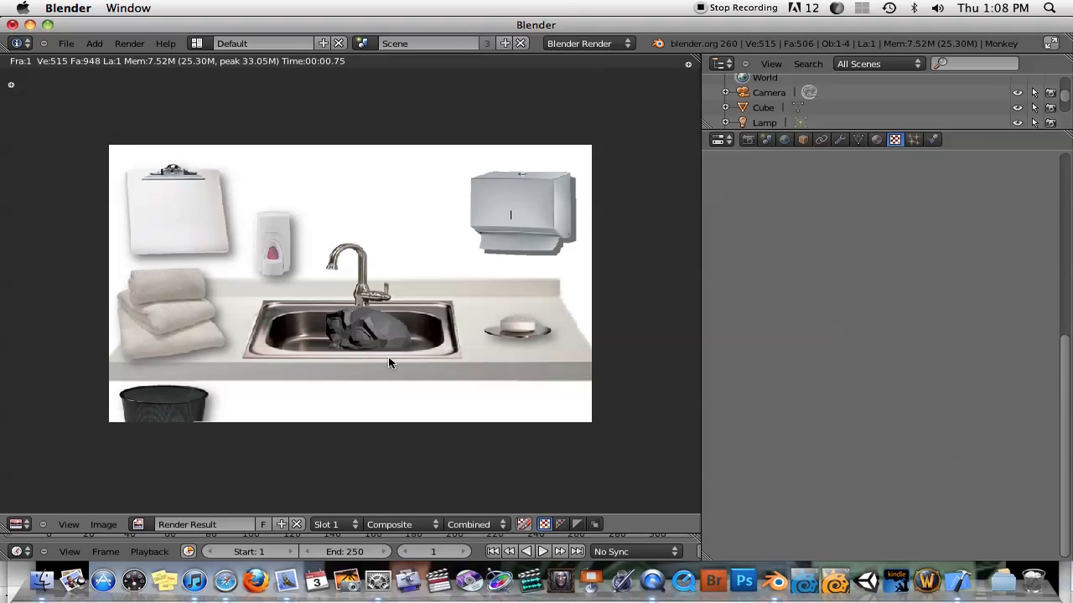
{"action": "mouse_move", "coordinate": [377, 341]}
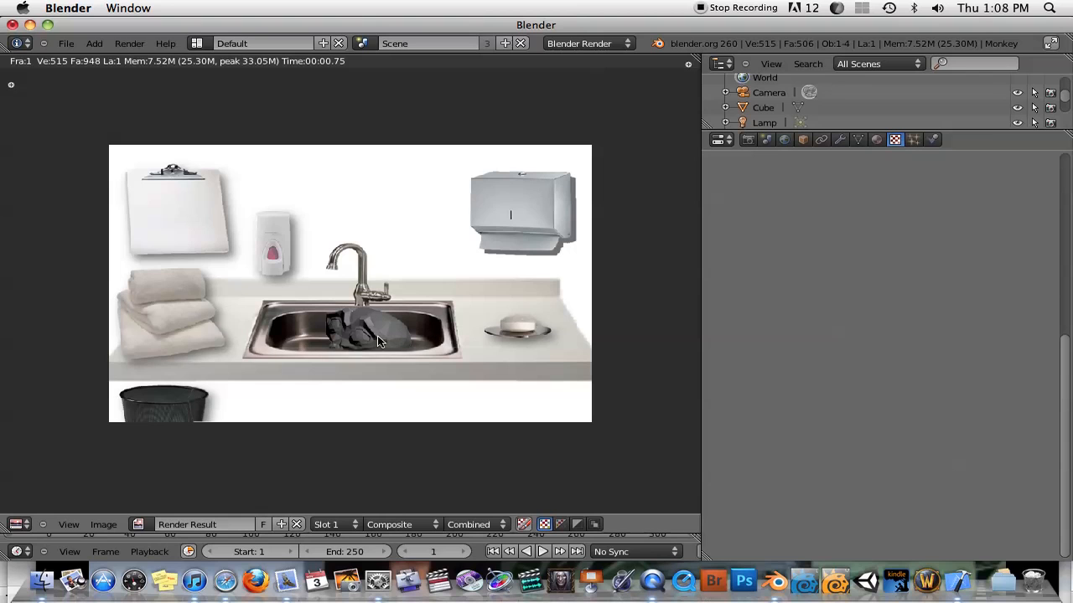
{"action": "mouse_move", "coordinate": [292, 334]}
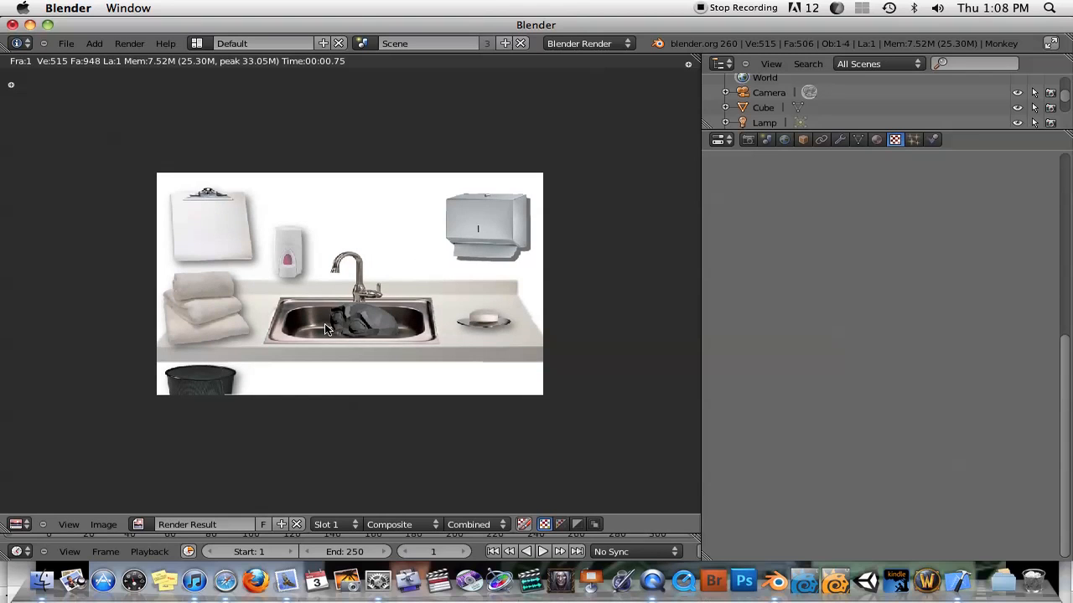
{"action": "mouse_move", "coordinate": [500, 322]}
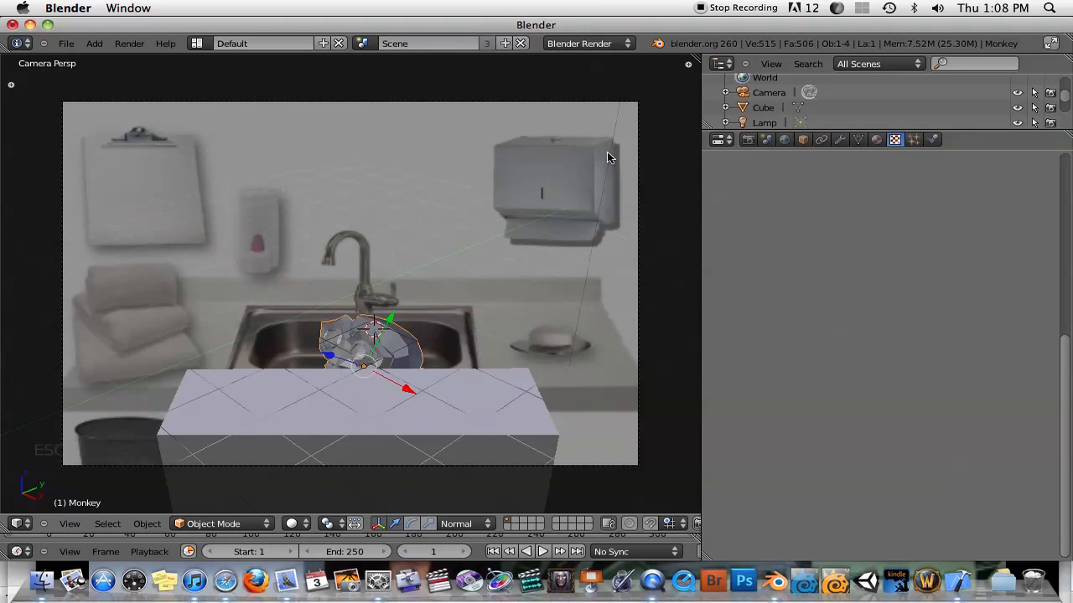
{"action": "mouse_move", "coordinate": [311, 222]}
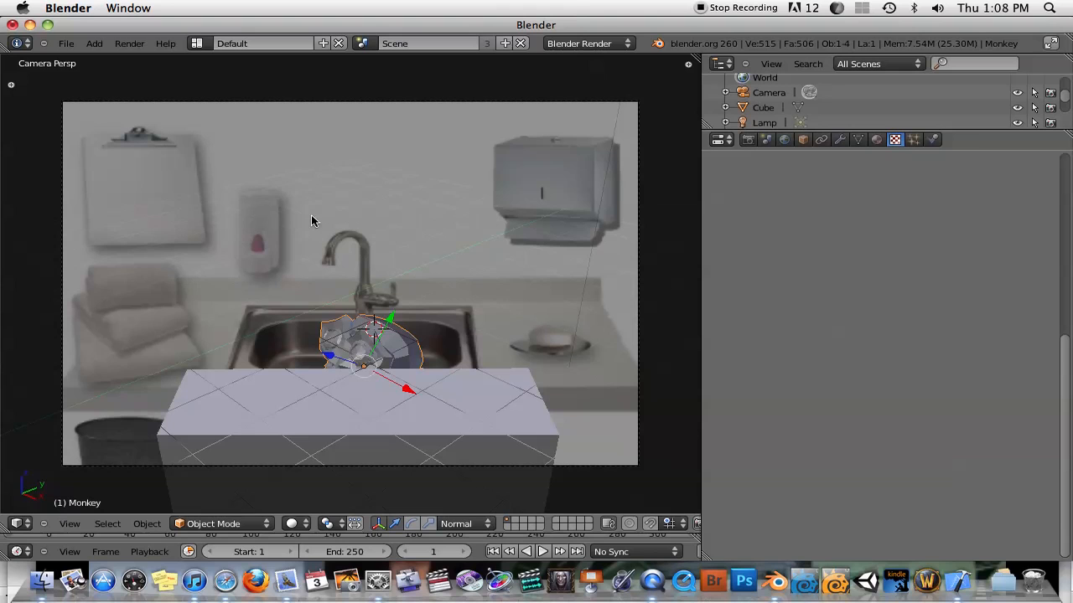
{"action": "mouse_move", "coordinate": [526, 445]}
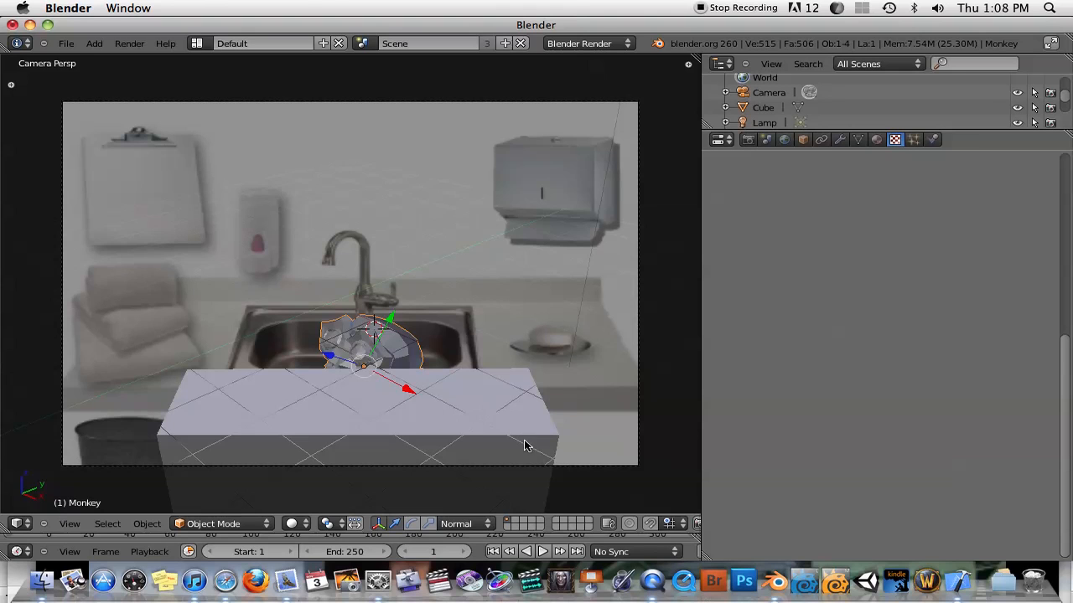